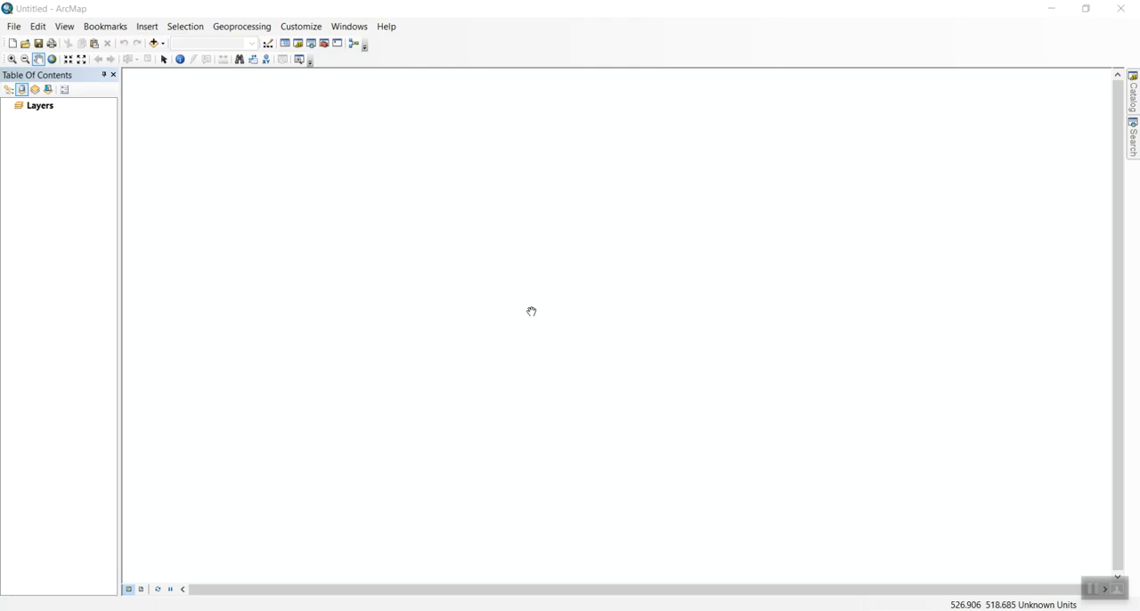
pyautogui.moveTo(531, 312)
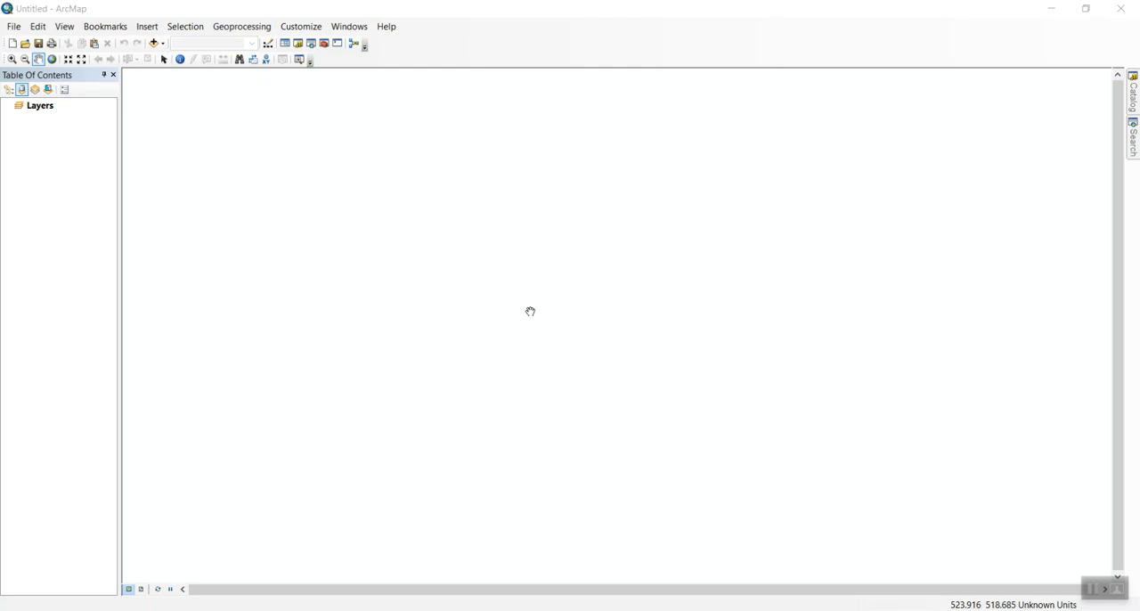
pyautogui.moveTo(517, 309)
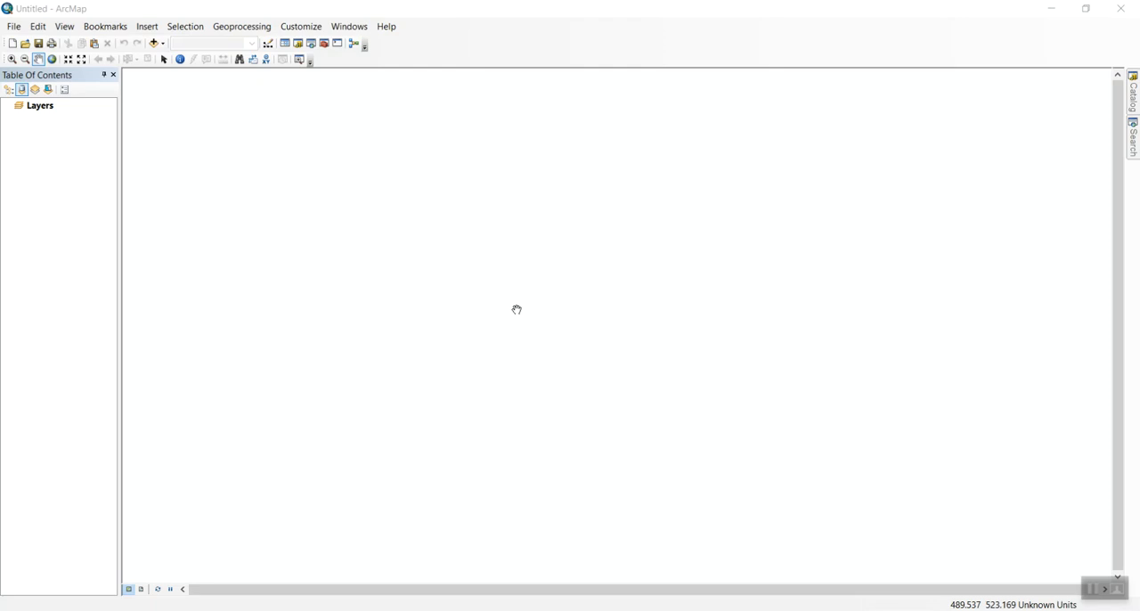
pyautogui.moveTo(265, 316)
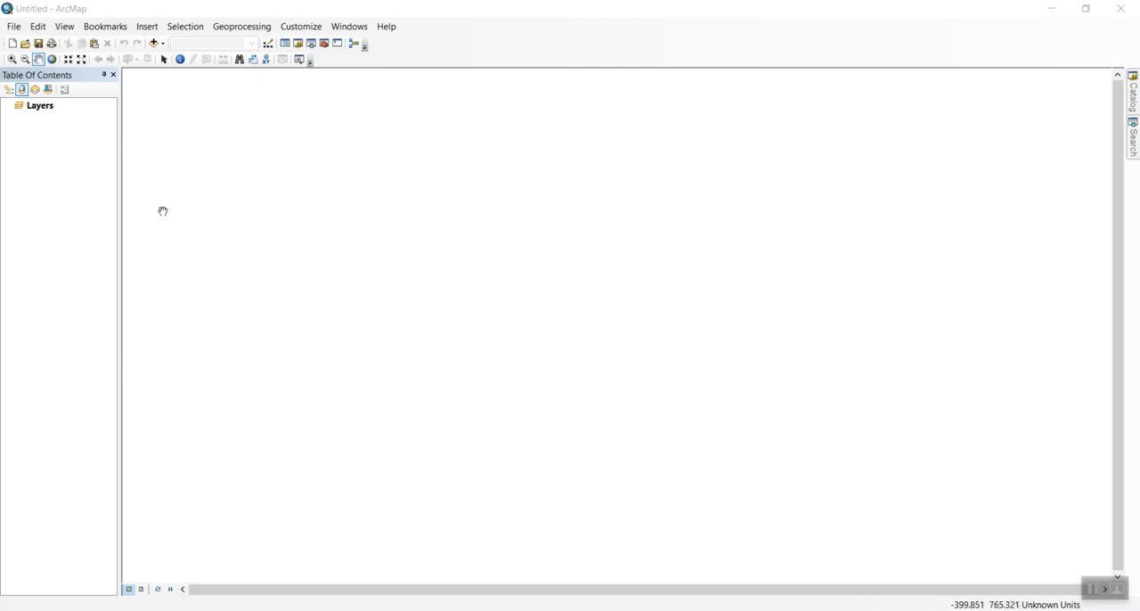
pyautogui.moveTo(149, 196)
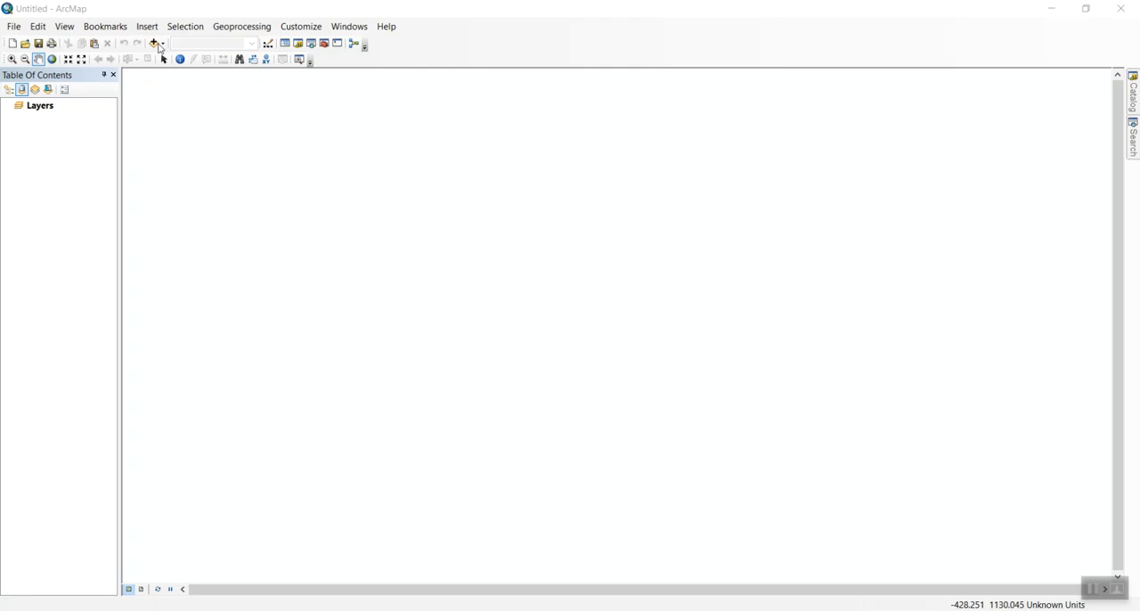
# Start Add Data and browse the folder locations within the Training Videos folder.
pyautogui.click(154, 43)
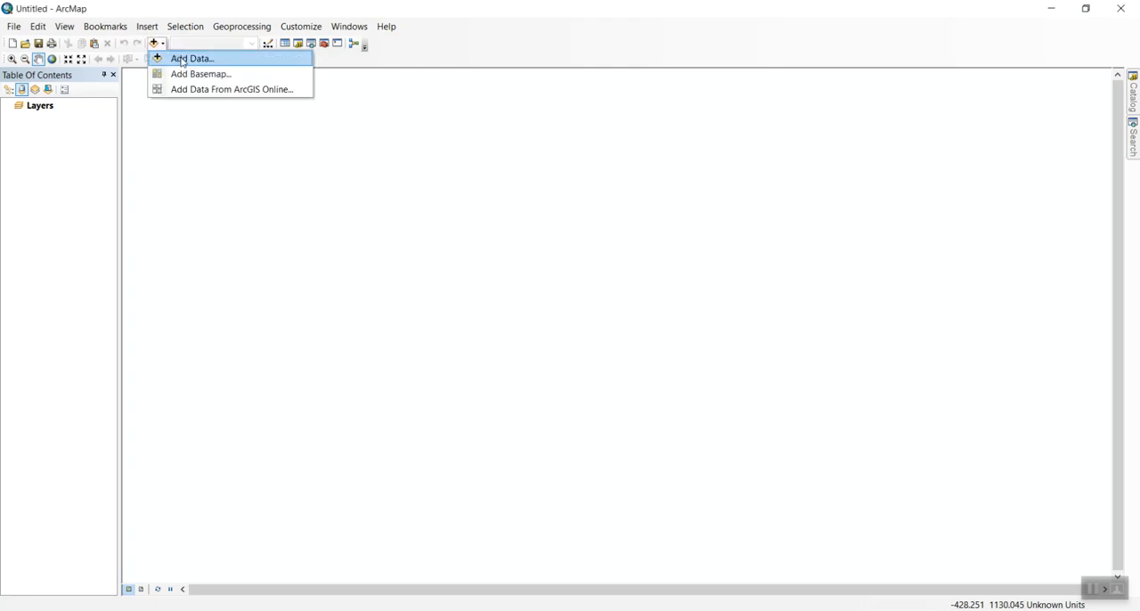
pyautogui.click(191, 58)
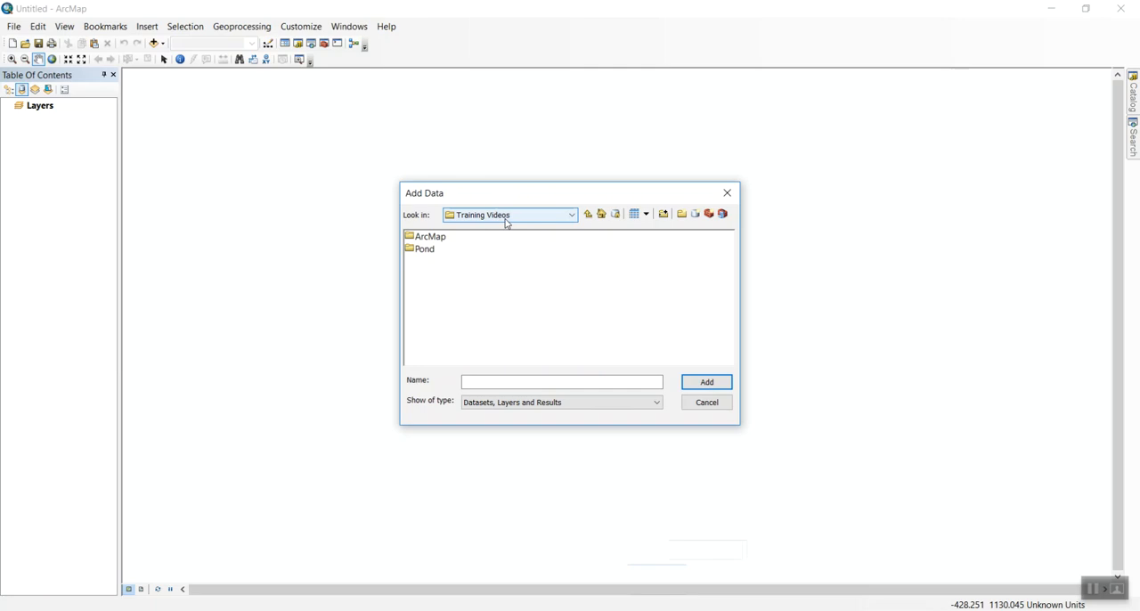
pyautogui.click(571, 215)
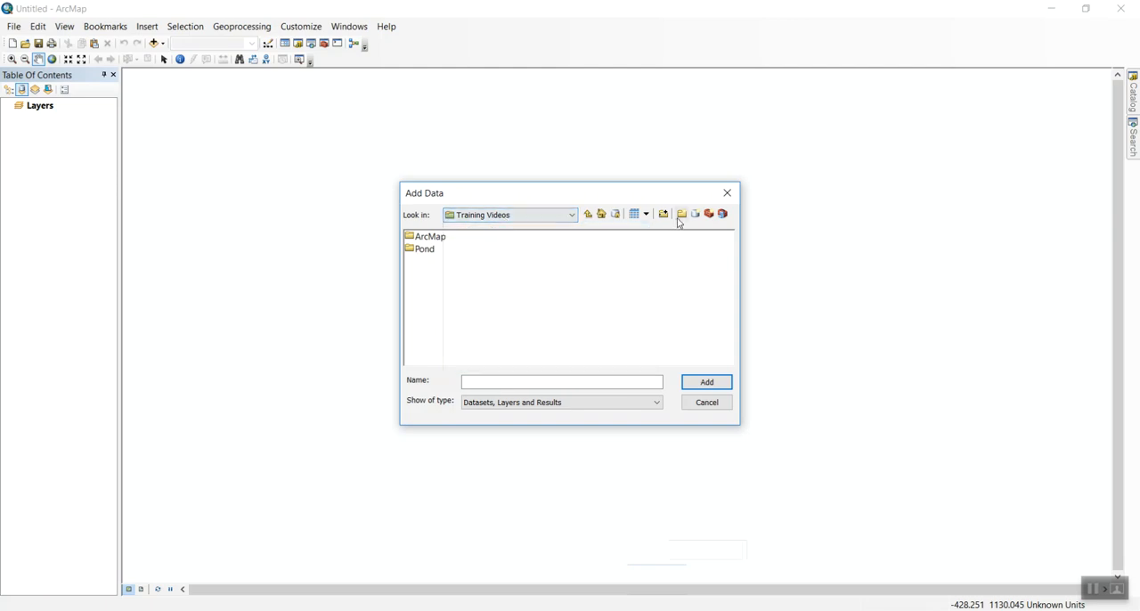
pyautogui.moveTo(614, 214)
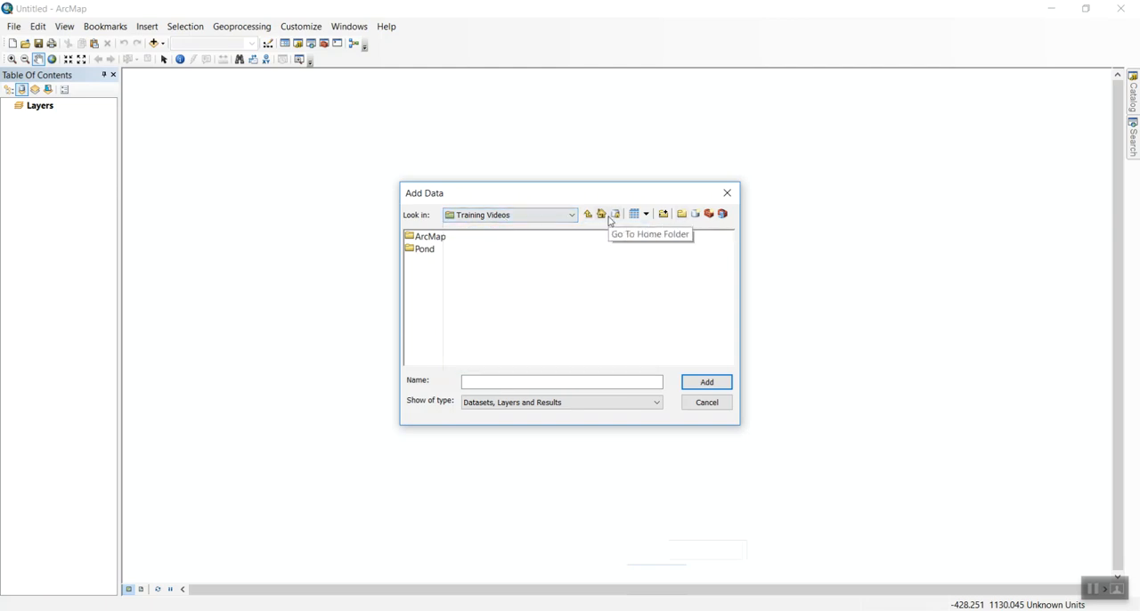
pyautogui.moveTo(667, 234)
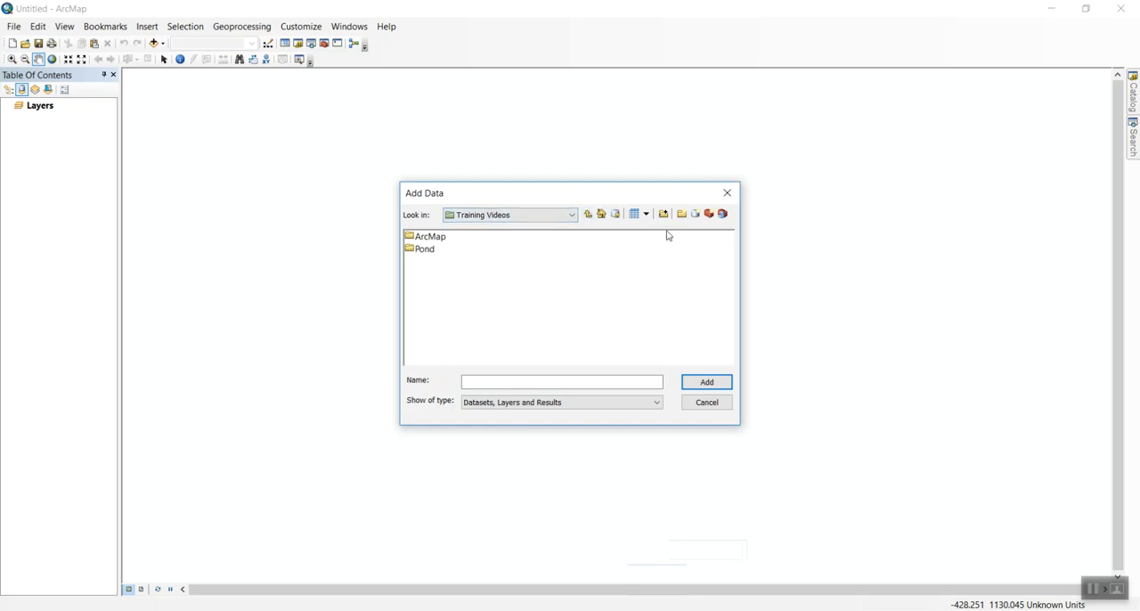
pyautogui.moveTo(663, 214)
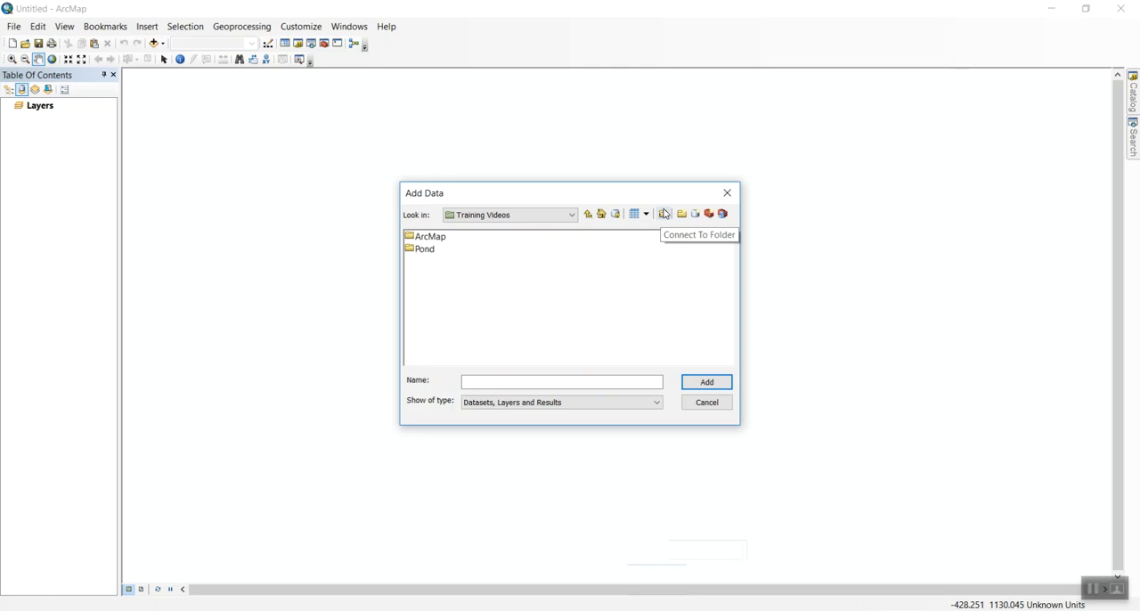
pyautogui.moveTo(567, 239)
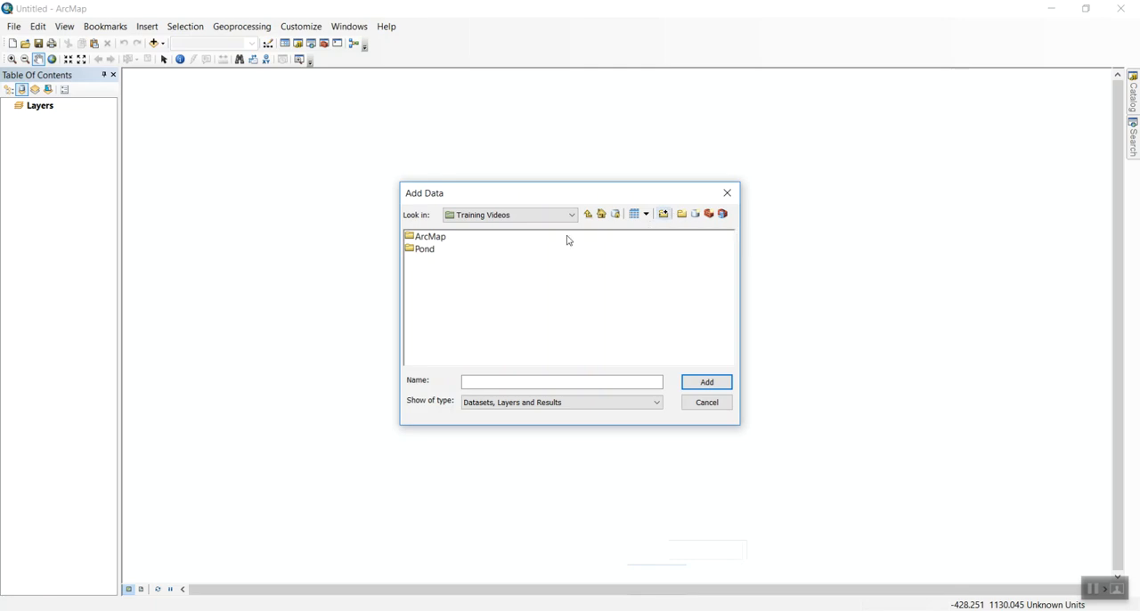
pyautogui.click(571, 215)
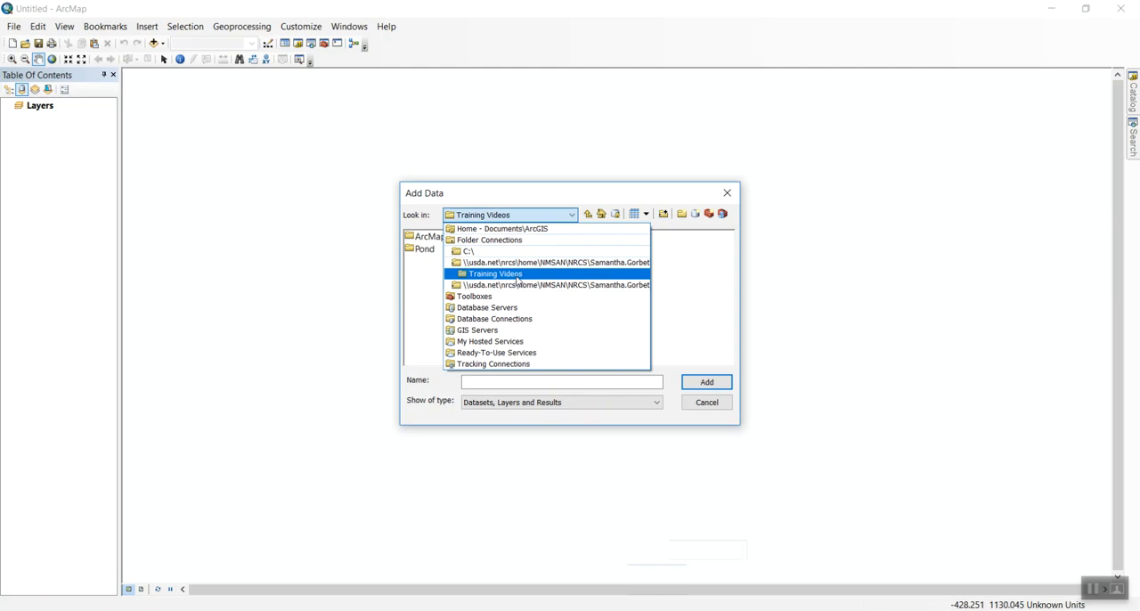
pyautogui.click(496, 274)
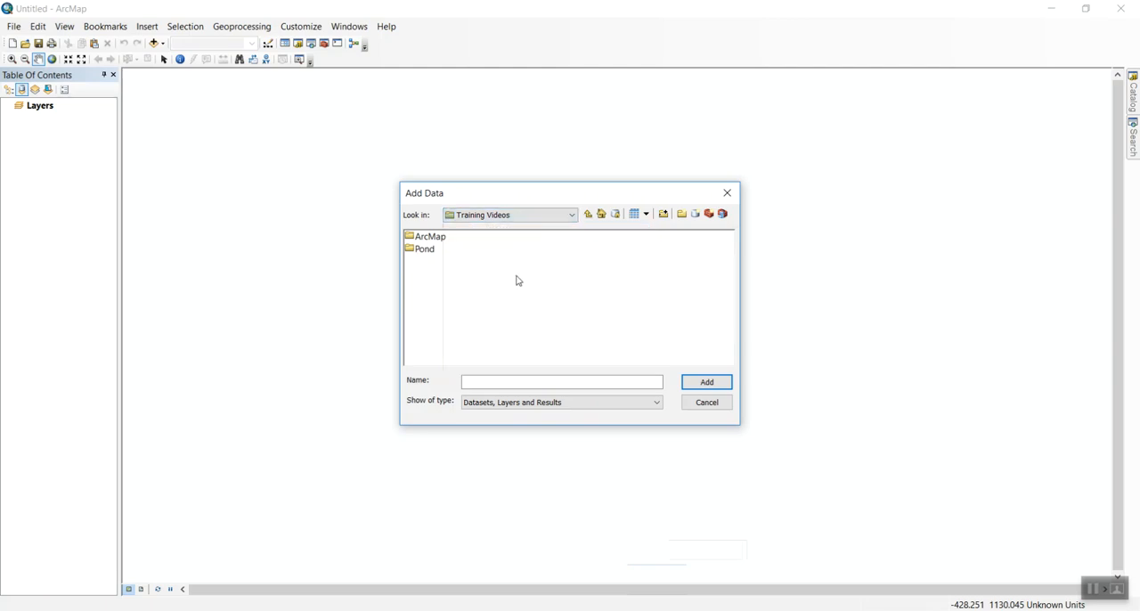
# Go into the ArcMap folder and choose Survey_08_06_20.csv.
pyautogui.doubleClick(430, 236)
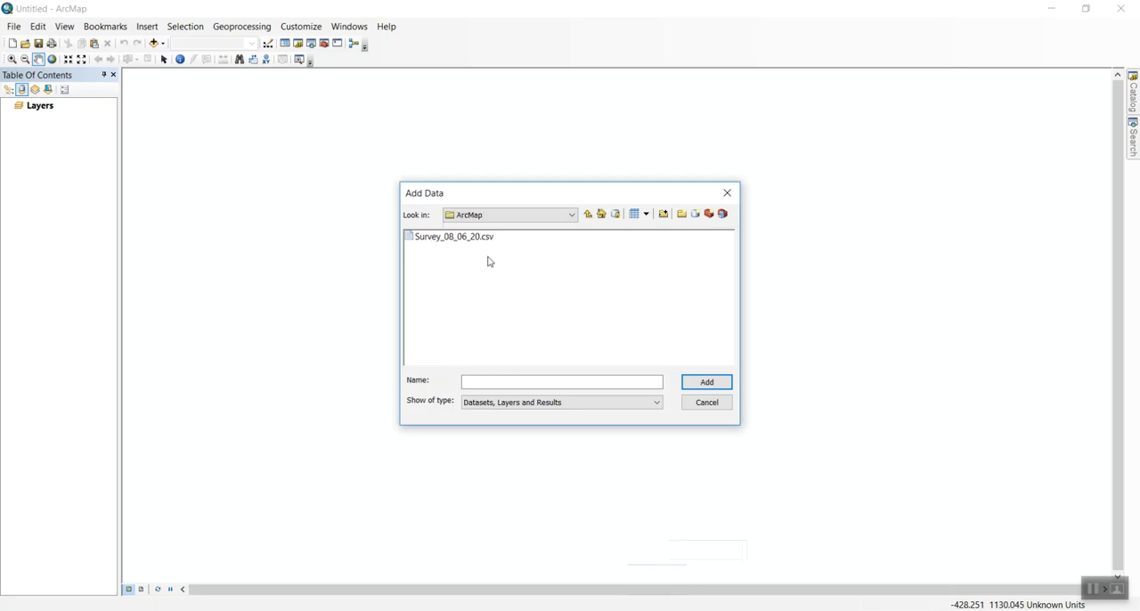
pyautogui.click(453, 236)
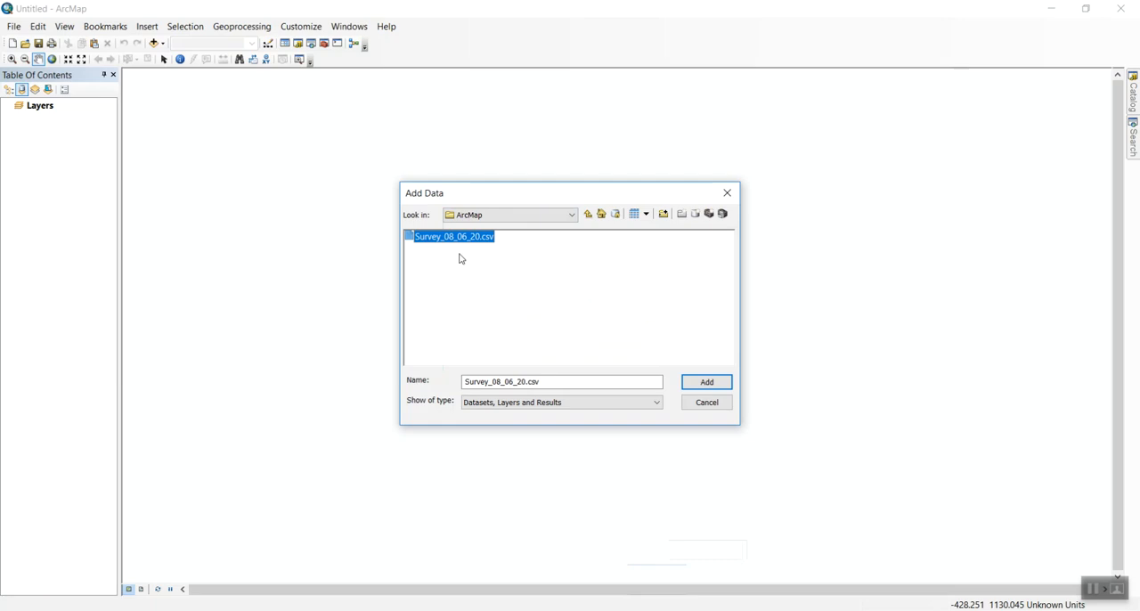
pyautogui.moveTo(462, 254)
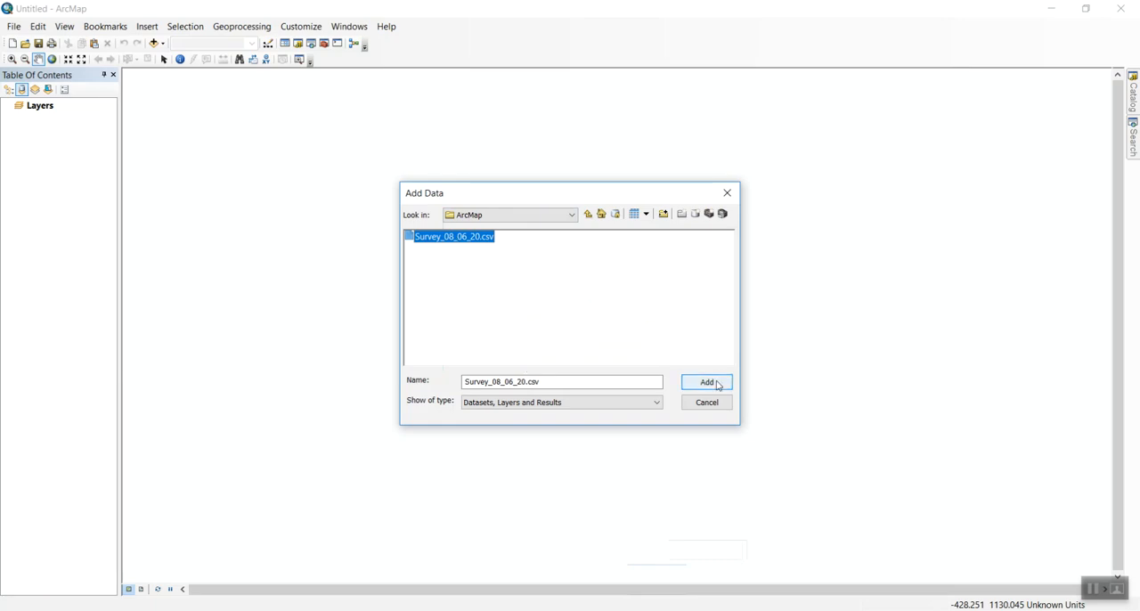
# Add Survey_08_06_20.csv as a table and bring up its options in the Table Of Contents.
pyautogui.click(706, 383)
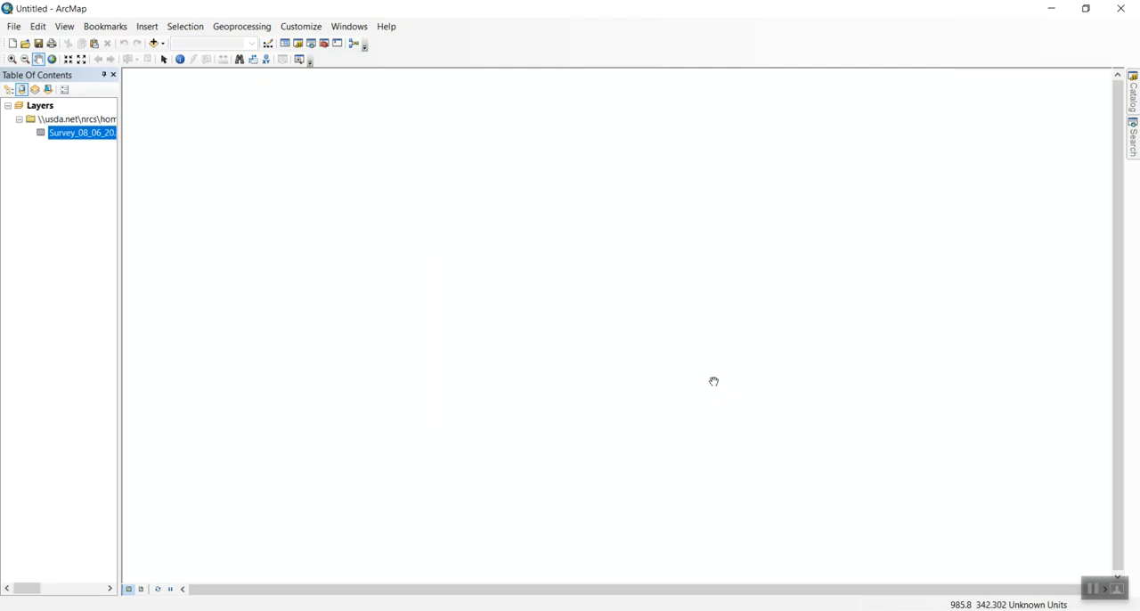
pyautogui.doubleClick(81, 133)
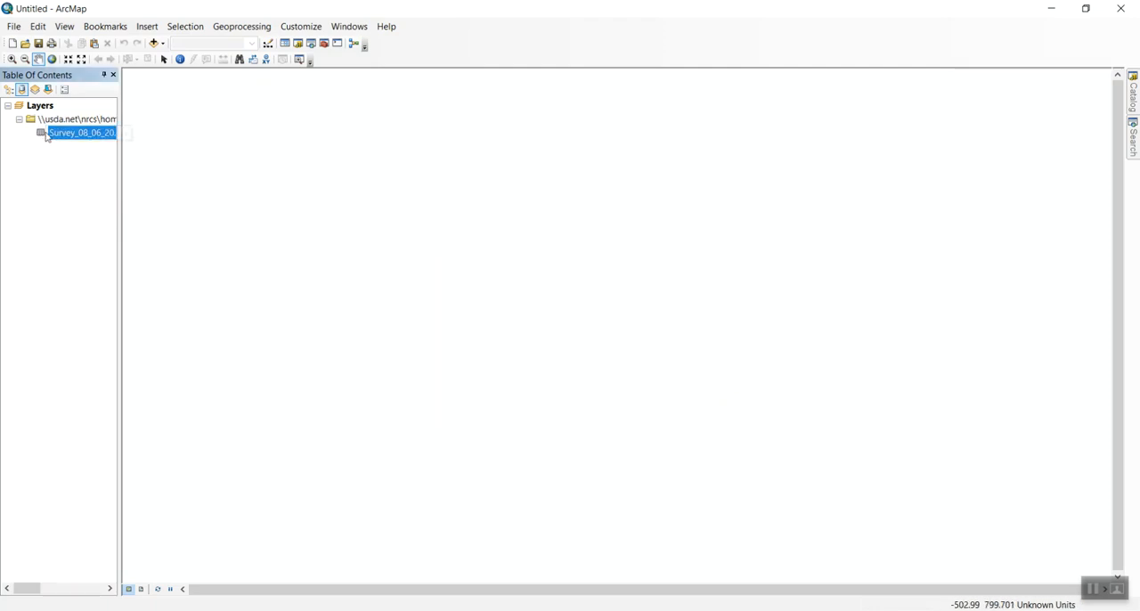
pyautogui.rightClick(81, 132)
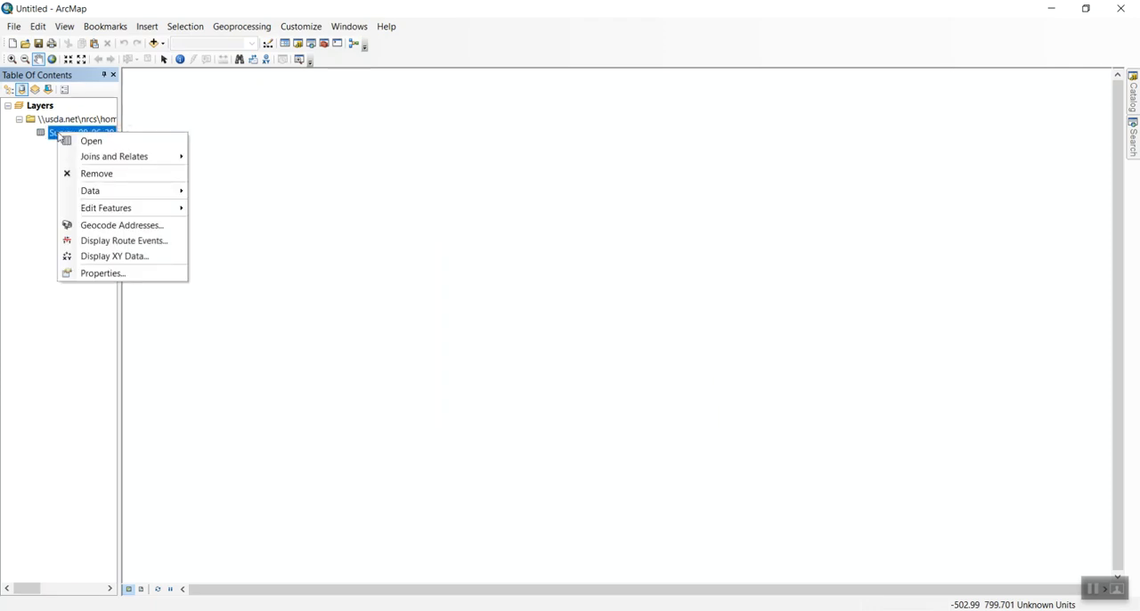
pyautogui.moveTo(102, 274)
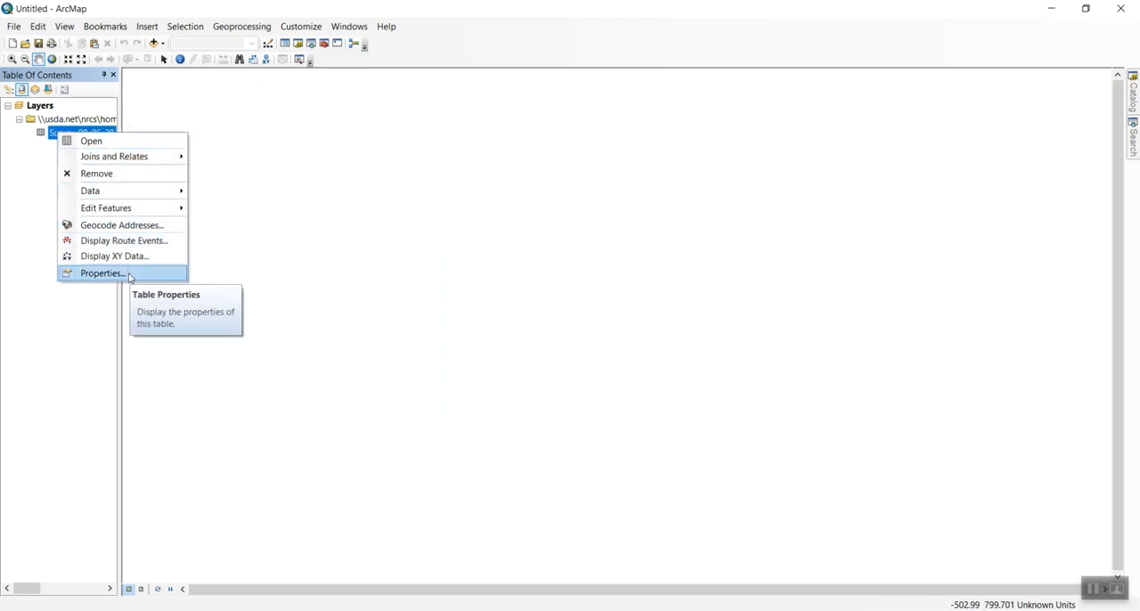
pyautogui.moveTo(90, 141)
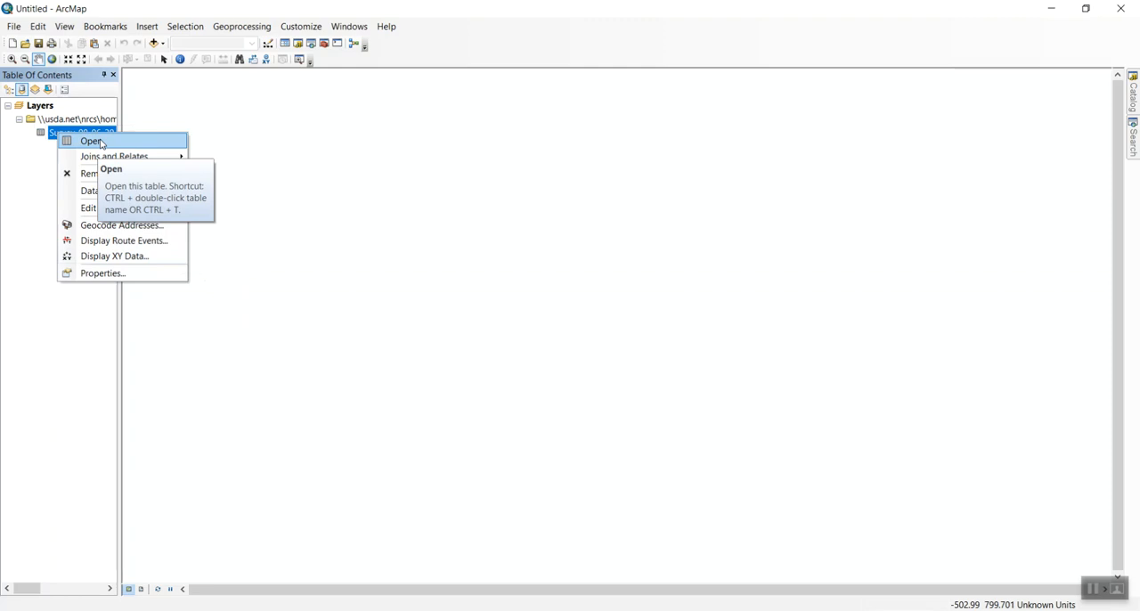
pyautogui.moveTo(89, 145)
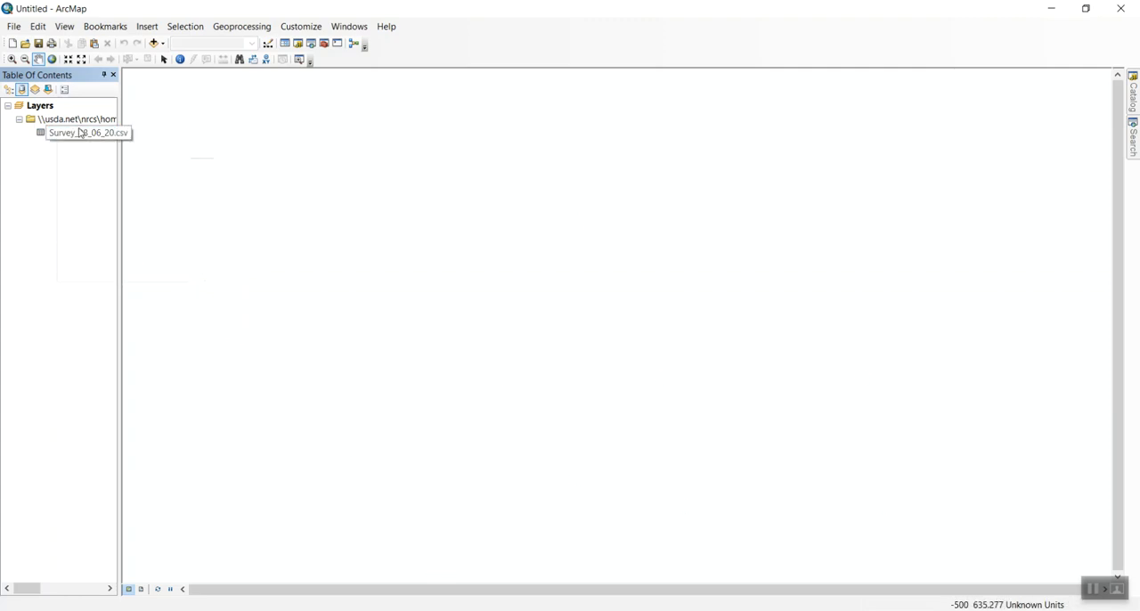
pyautogui.rightClick(87, 132)
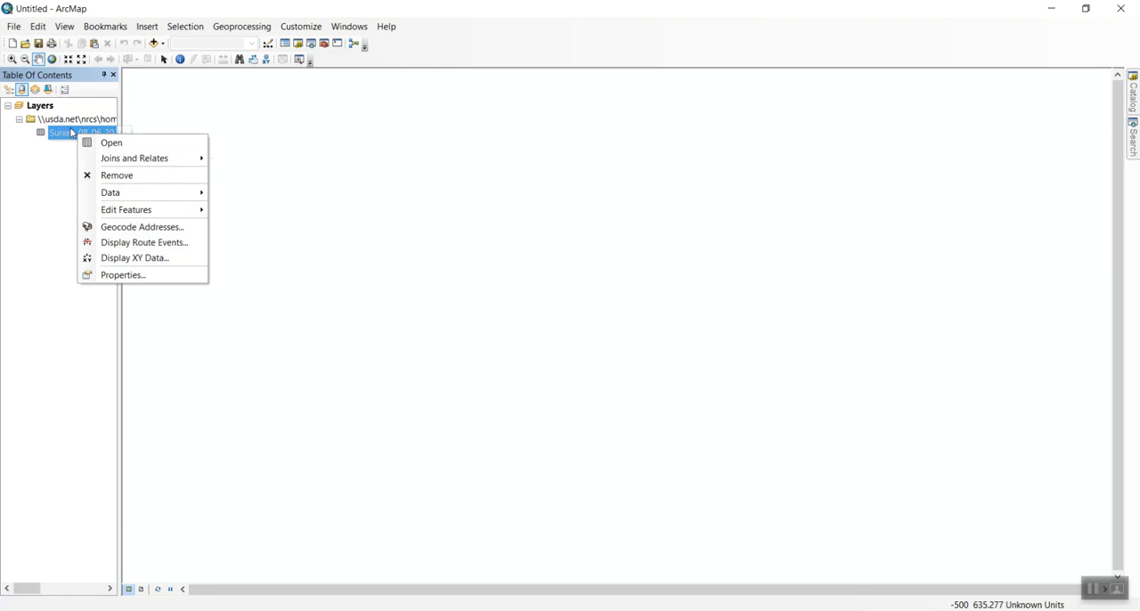
pyautogui.moveTo(133, 258)
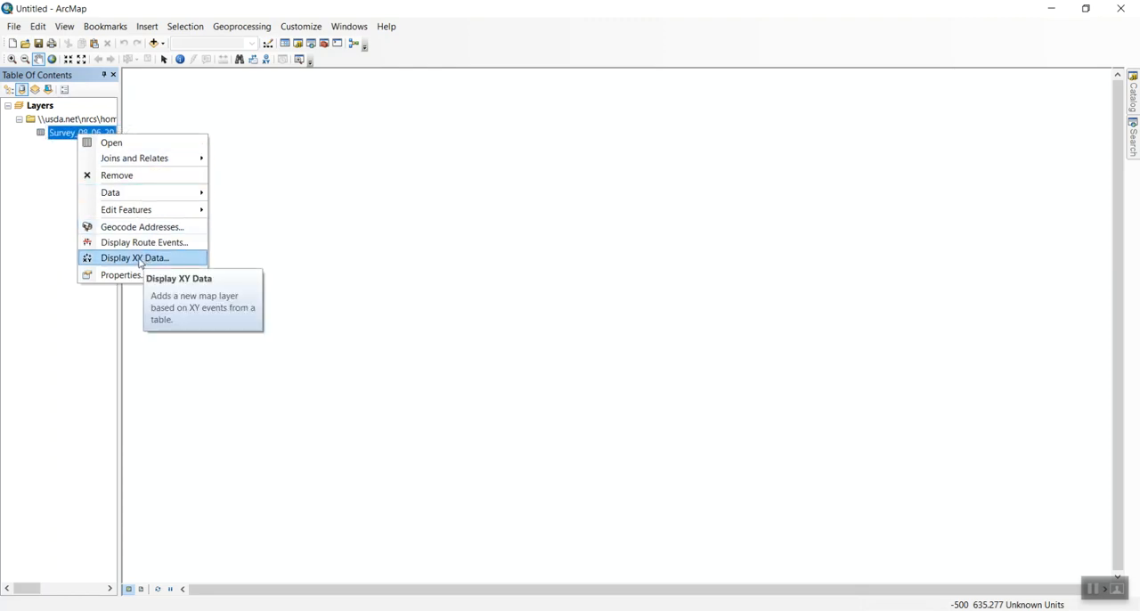
# In Display XY Data, map X to Field3, Y to Field2 and Z to Field4.
pyautogui.click(135, 257)
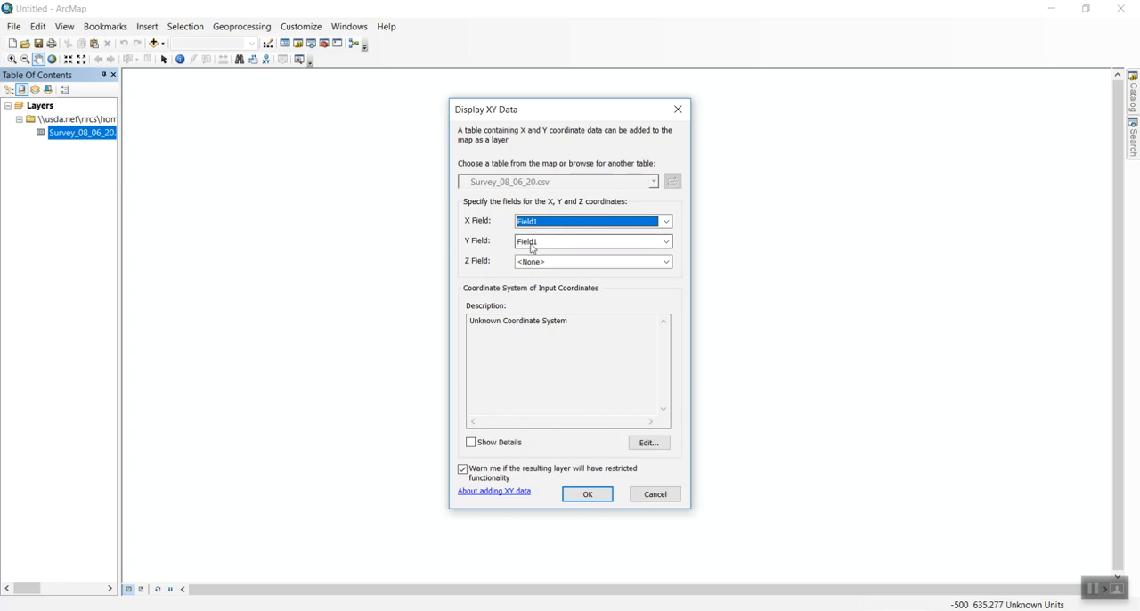
pyautogui.click(592, 241)
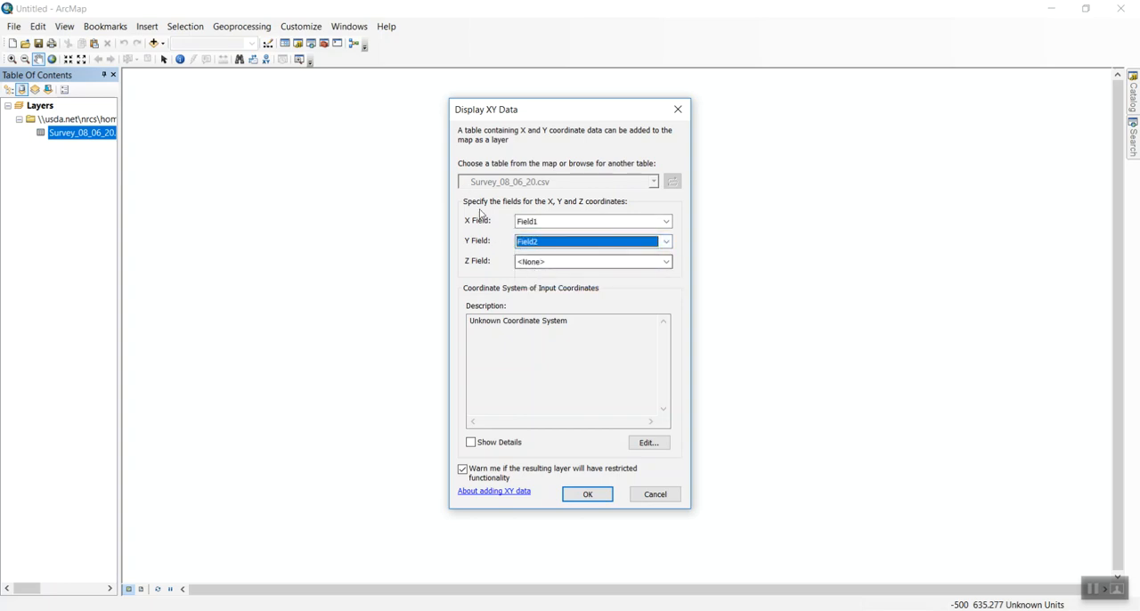
pyautogui.moveTo(472, 229)
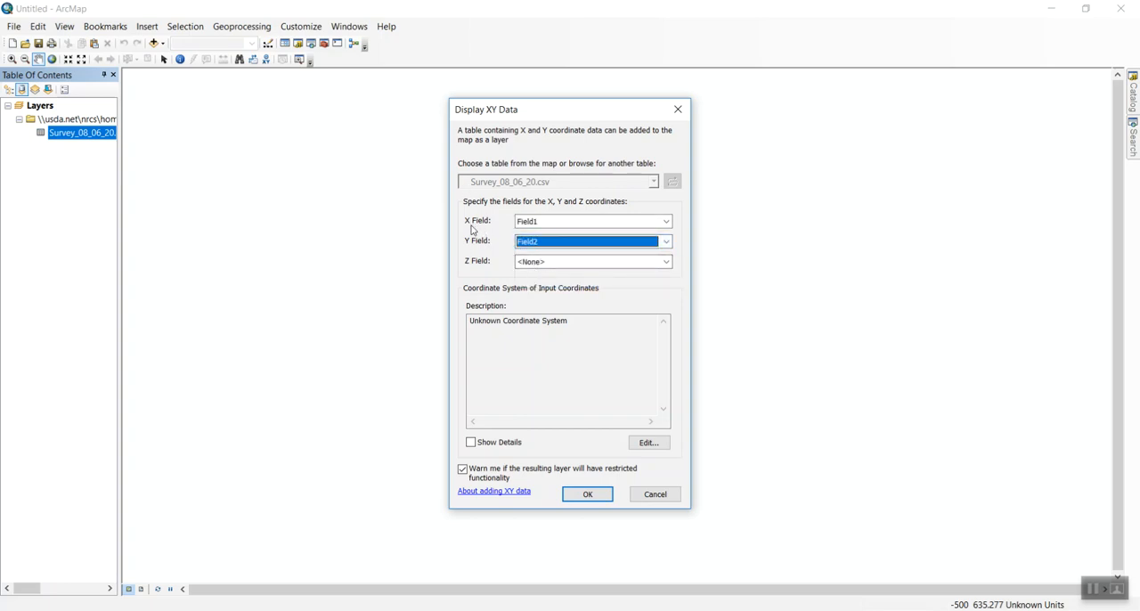
pyautogui.moveTo(441, 221)
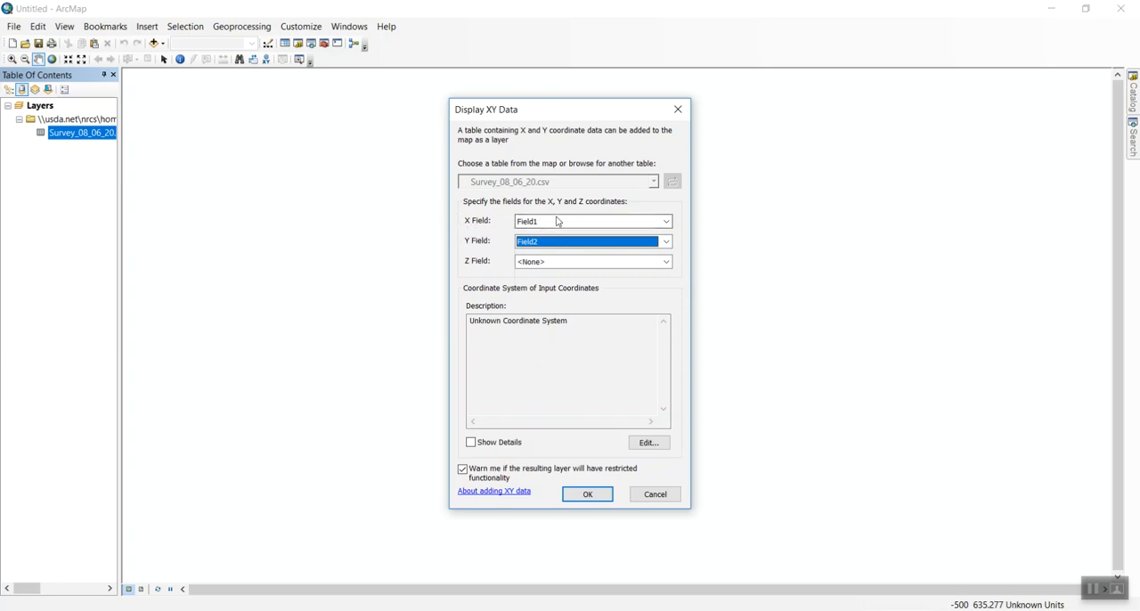
pyautogui.click(664, 221)
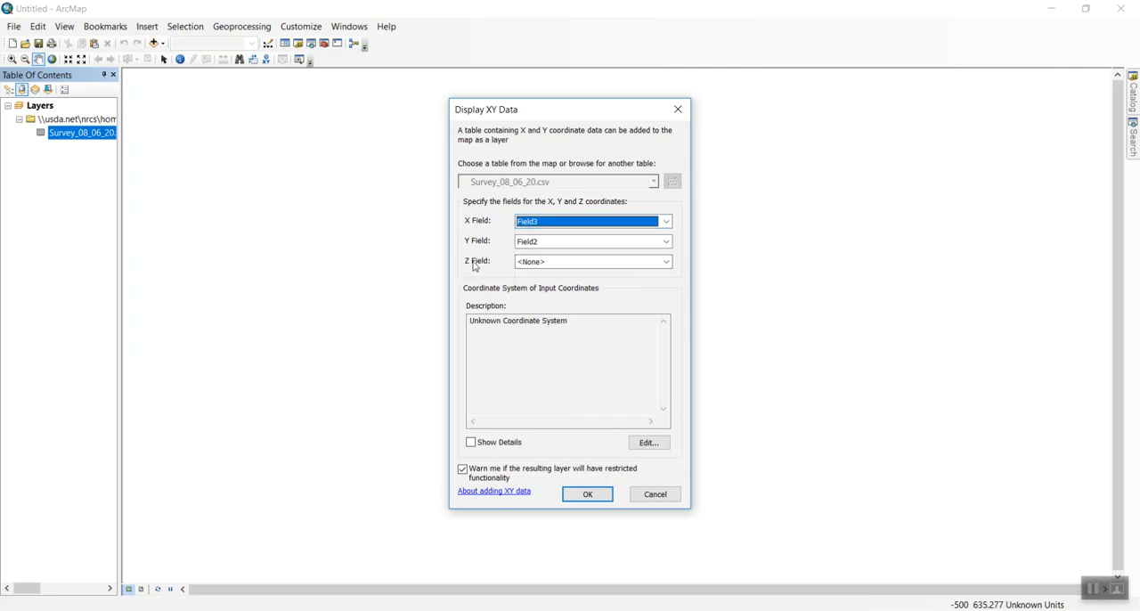
pyautogui.click(665, 261)
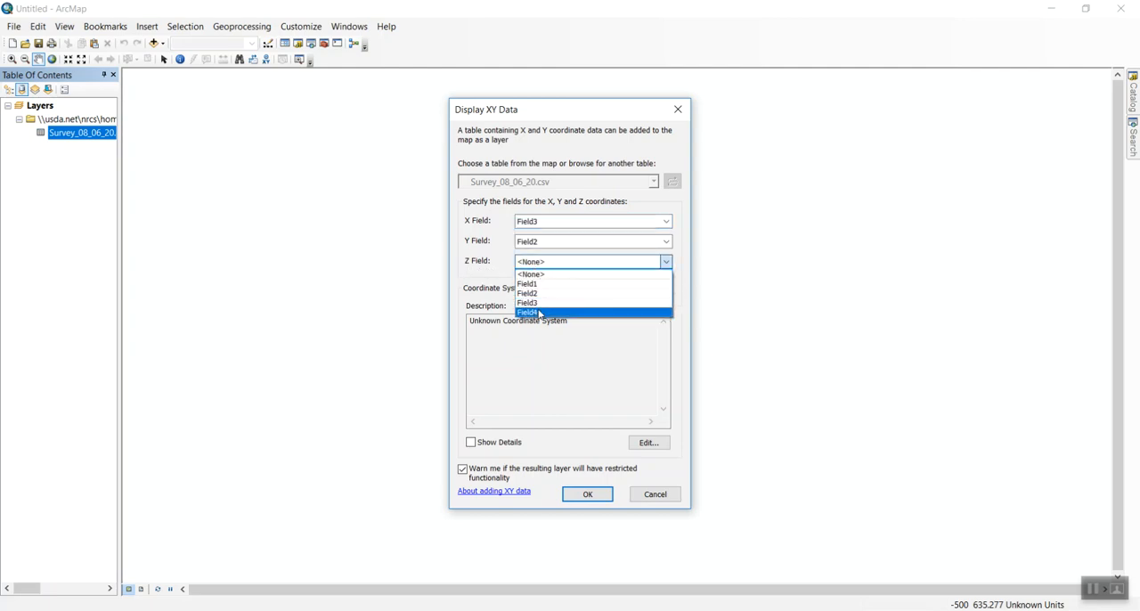
pyautogui.click(528, 312)
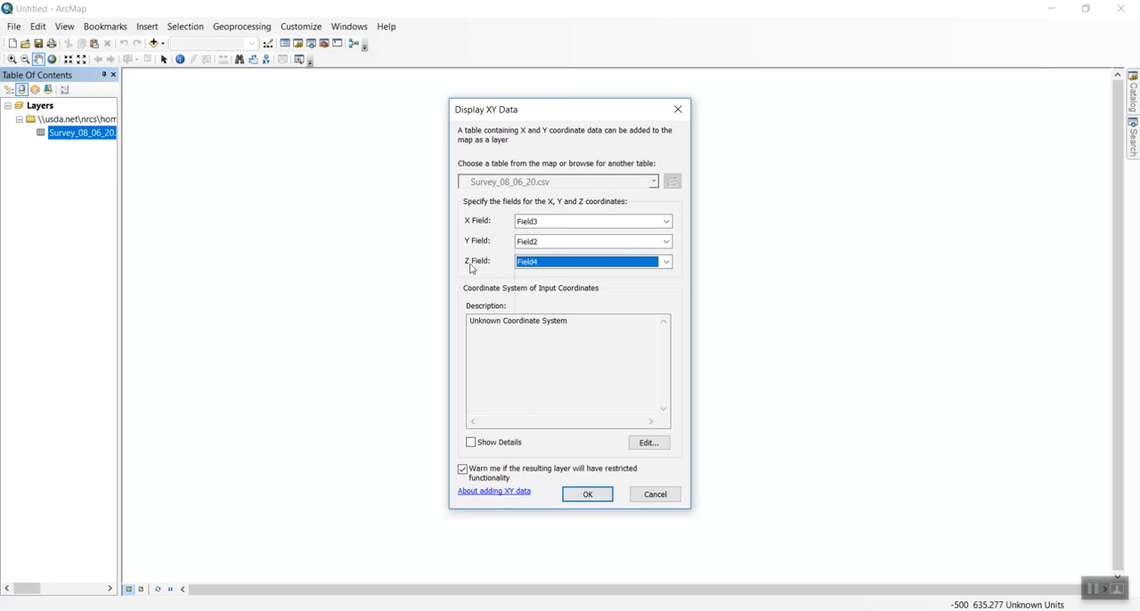
pyautogui.moveTo(489, 269)
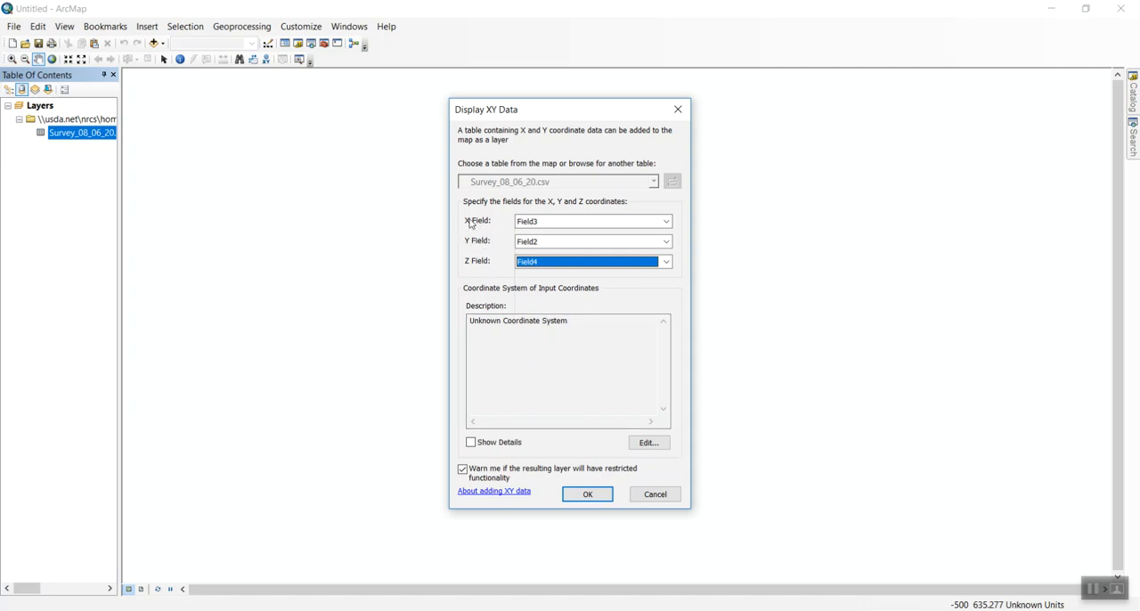
pyautogui.moveTo(499, 453)
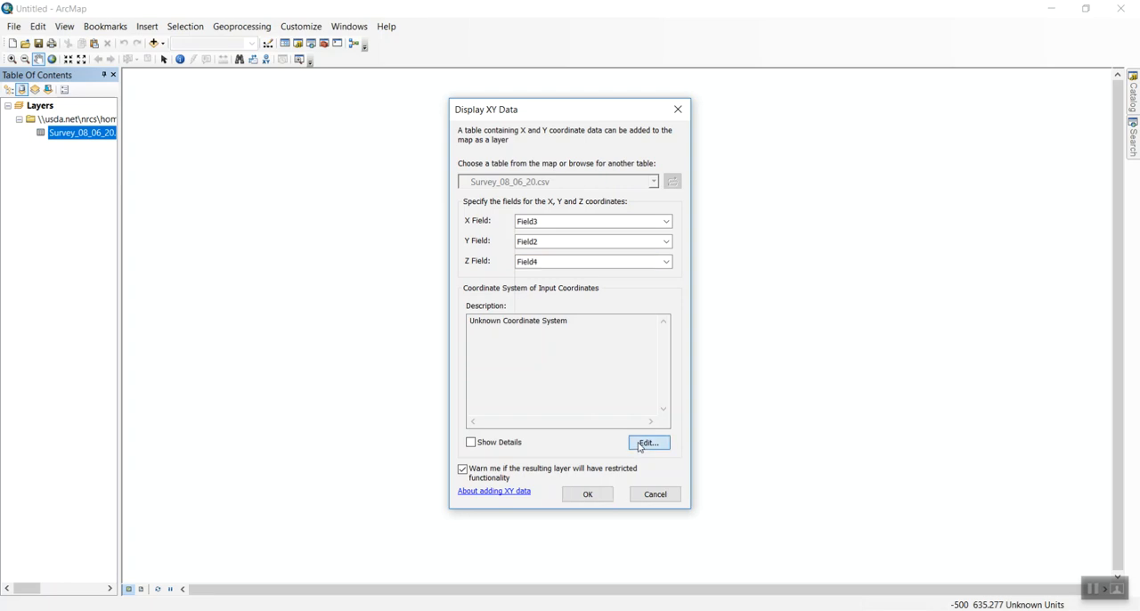
# Edit the input coordinate system, expanding Projected > State Plane > NAD 1983 (US Feet).
pyautogui.click(648, 442)
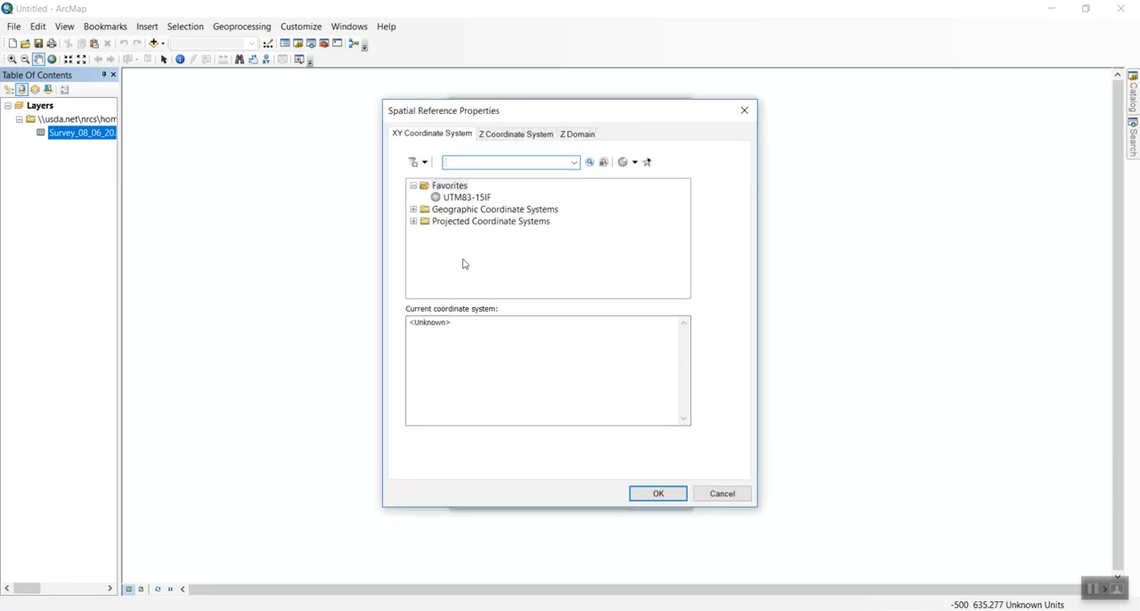
pyautogui.moveTo(414, 224)
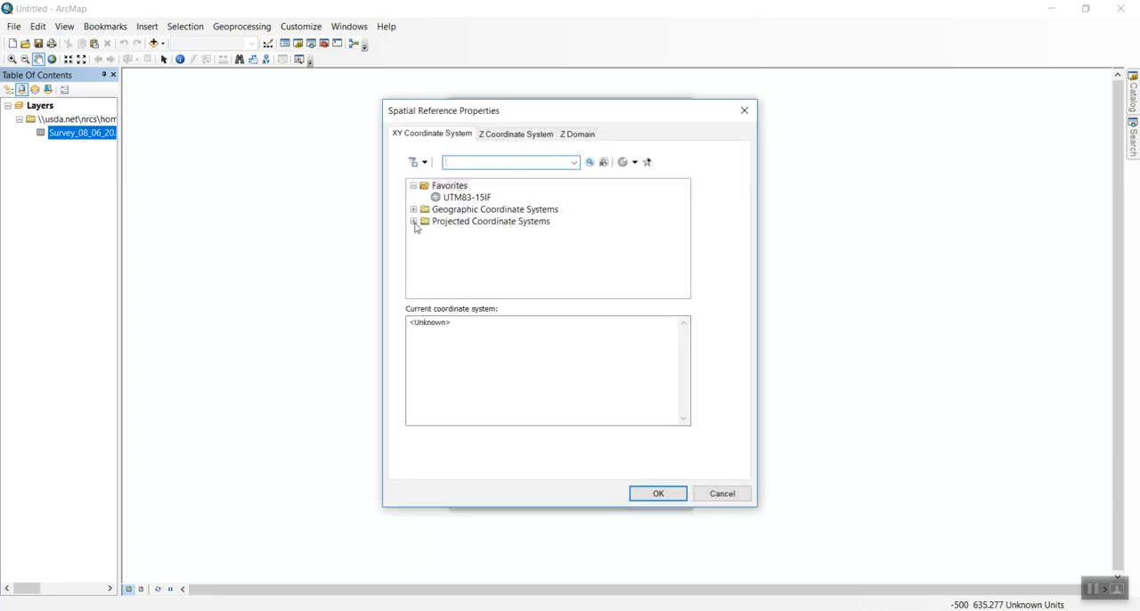
pyautogui.click(413, 220)
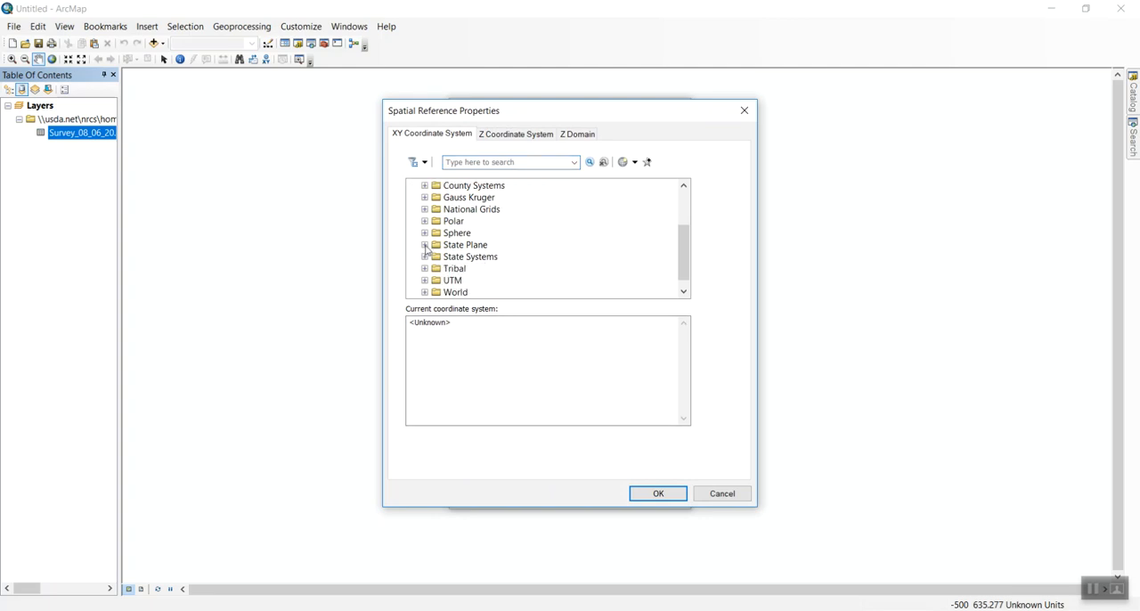
pyautogui.click(426, 244)
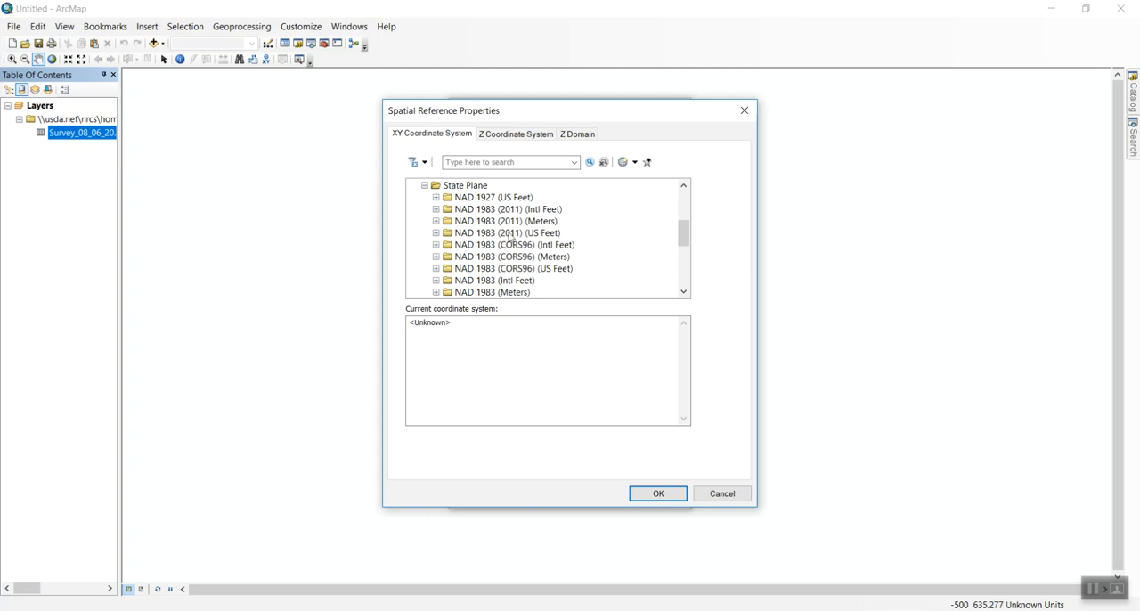
pyautogui.moveTo(475, 228)
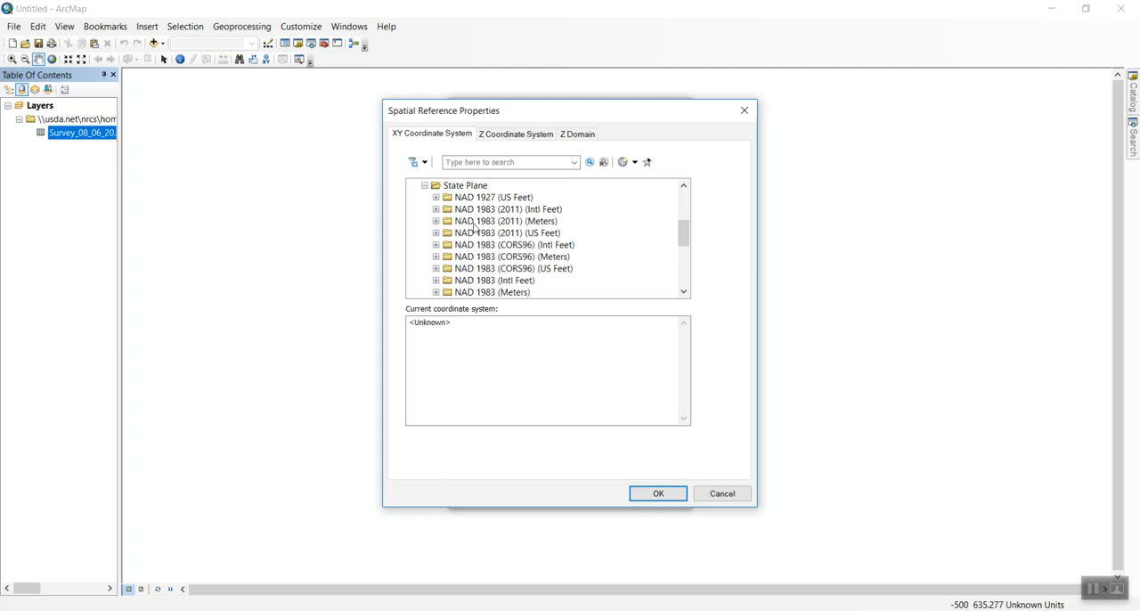
pyautogui.moveTo(600, 257)
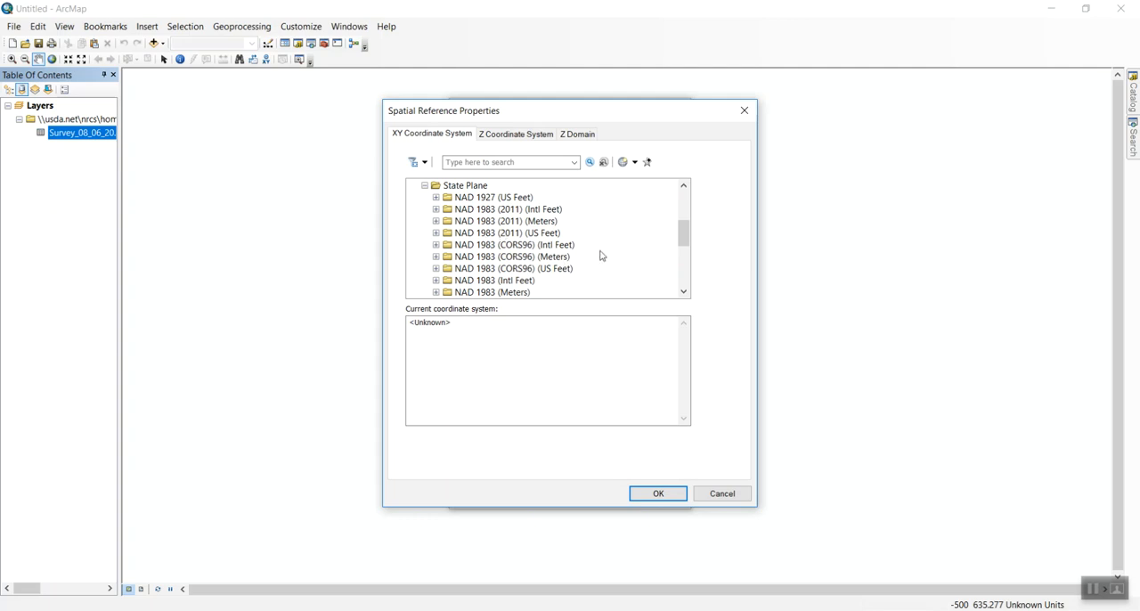
pyautogui.moveTo(626, 223)
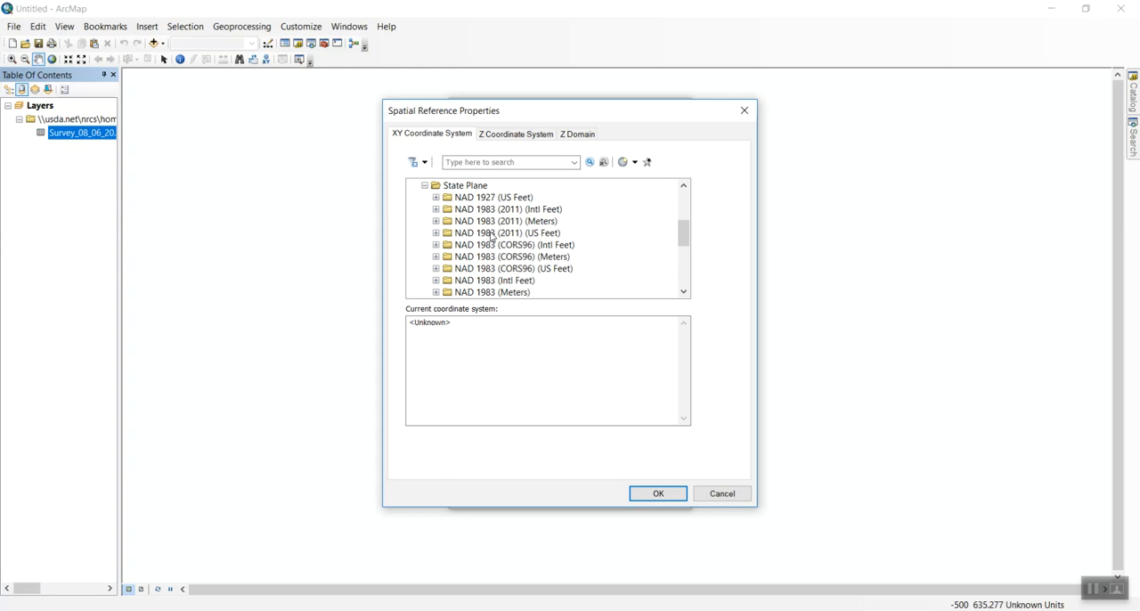
pyautogui.moveTo(622, 254)
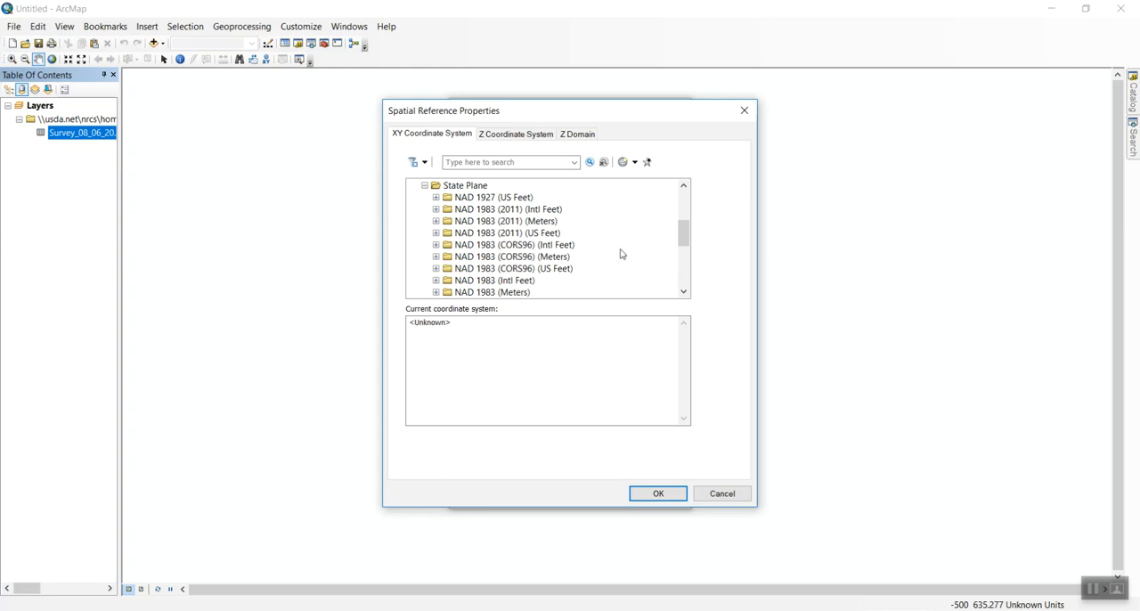
pyautogui.scroll(-3)
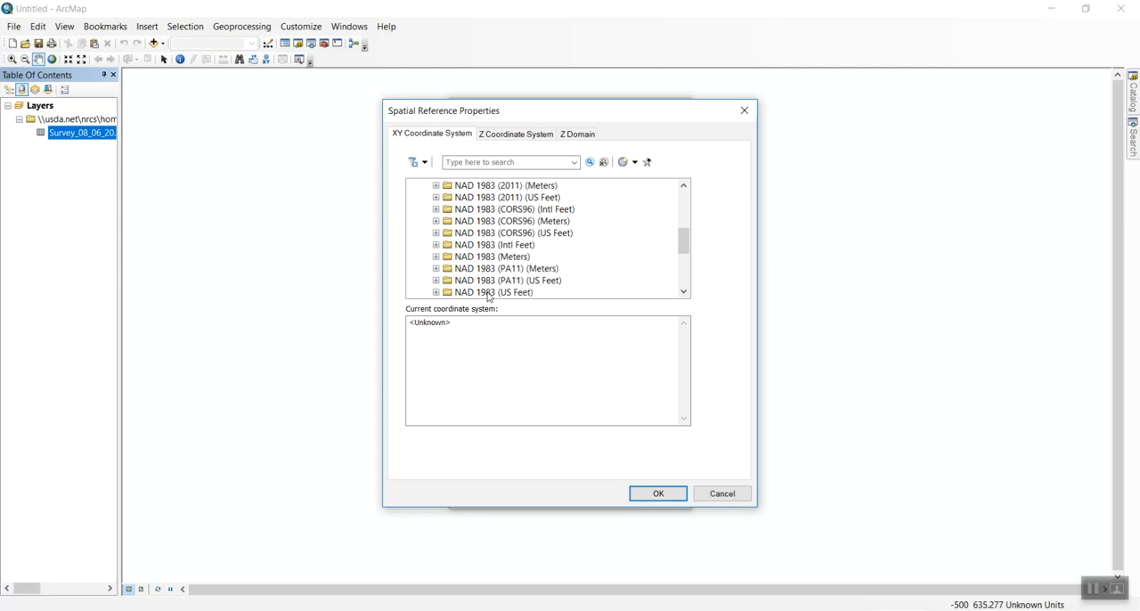
pyautogui.click(492, 256)
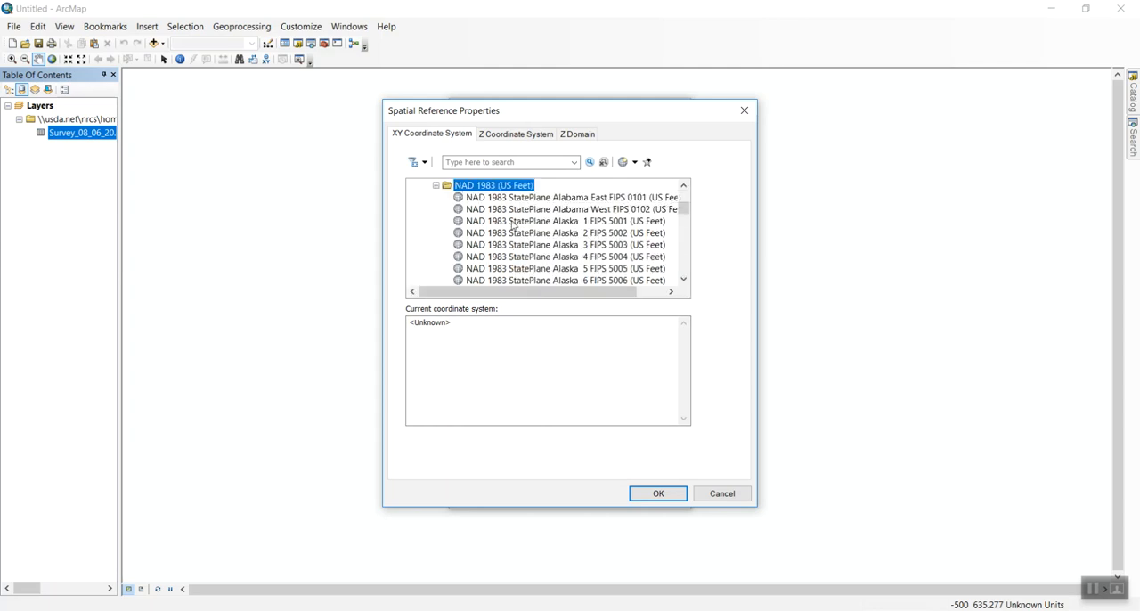
# Select NAD 1983 StatePlane New Mexico East FIPS 3001 (US Feet) and apply it.
pyautogui.scroll(-3)
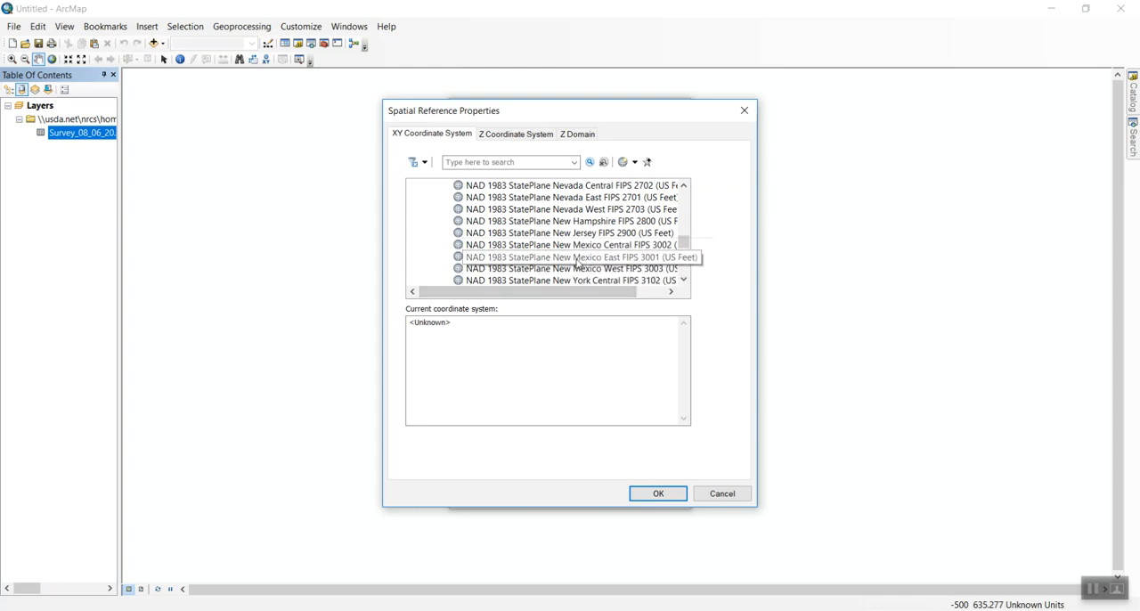
pyautogui.click(575, 256)
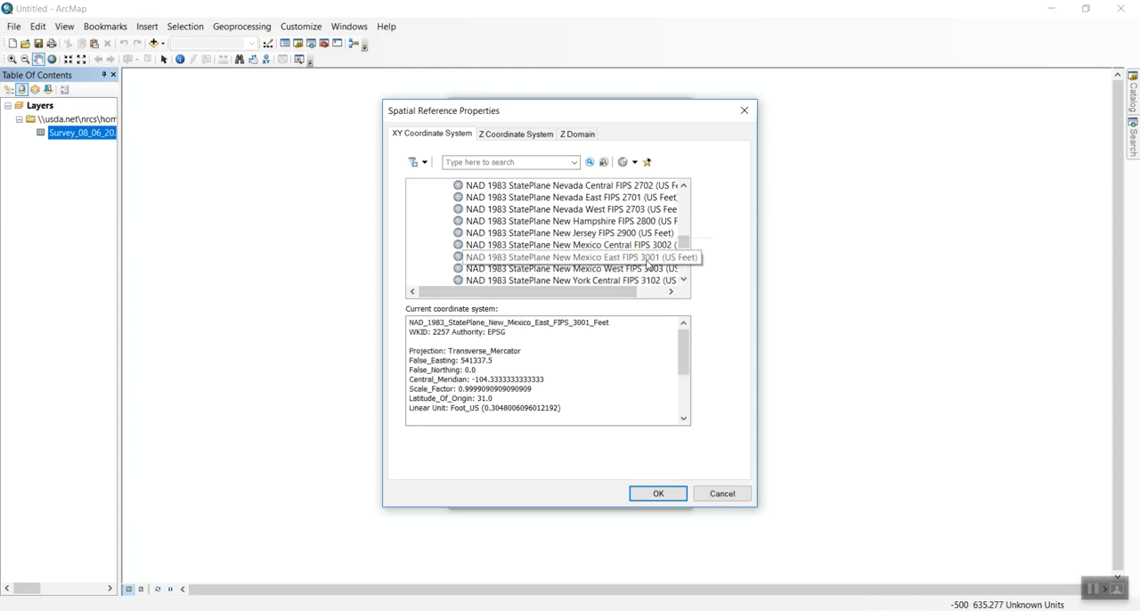
pyautogui.click(570, 257)
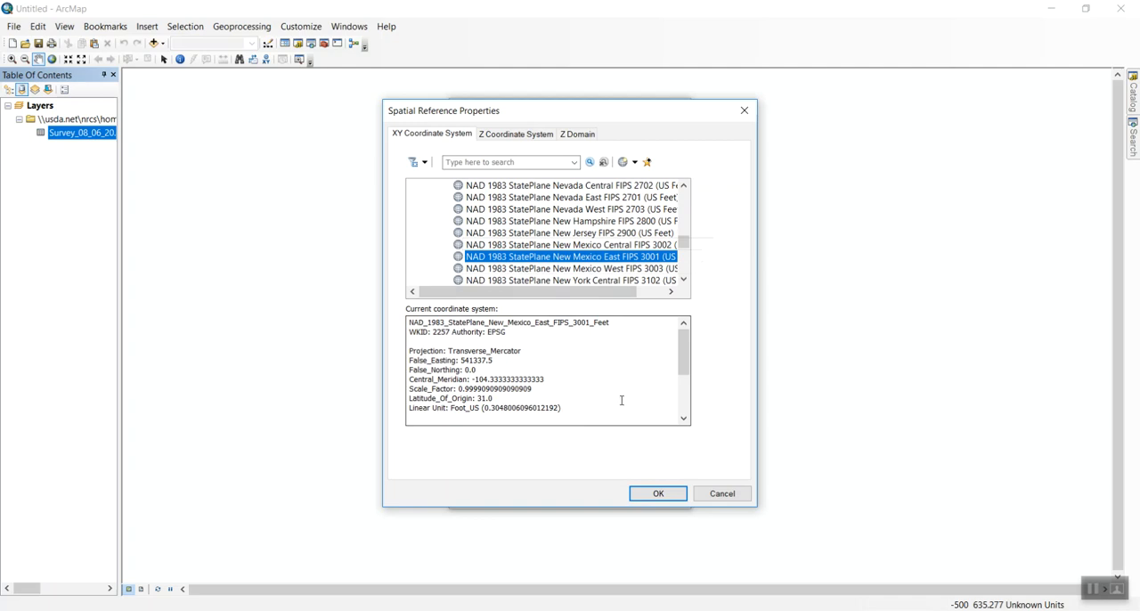
pyautogui.click(659, 493)
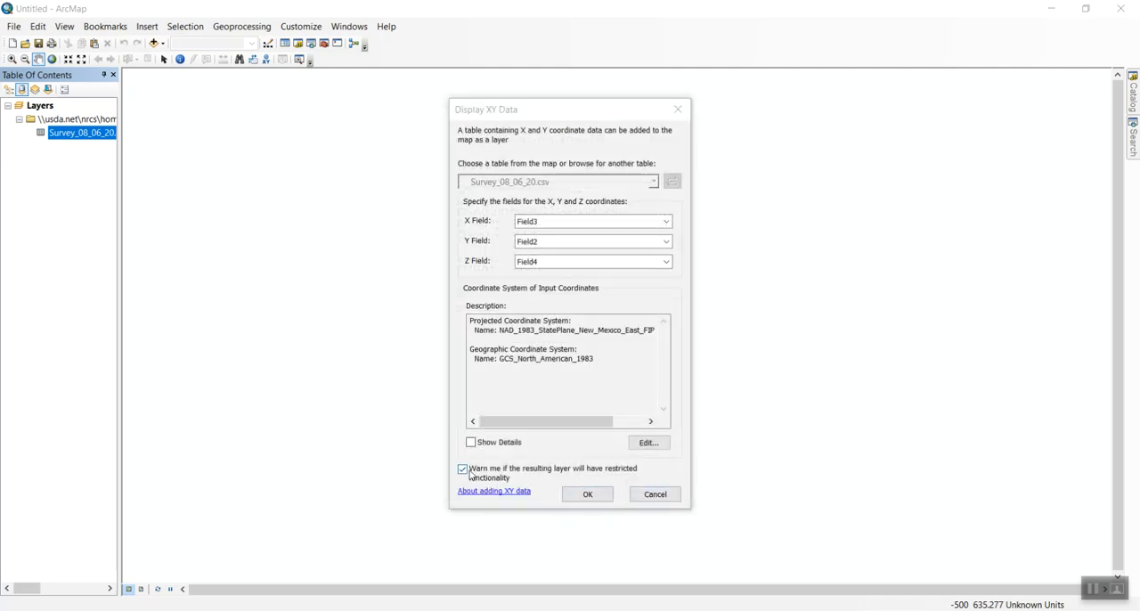
# Confirm Display XY Data to create the survey XY event point layer.
pyautogui.click(587, 493)
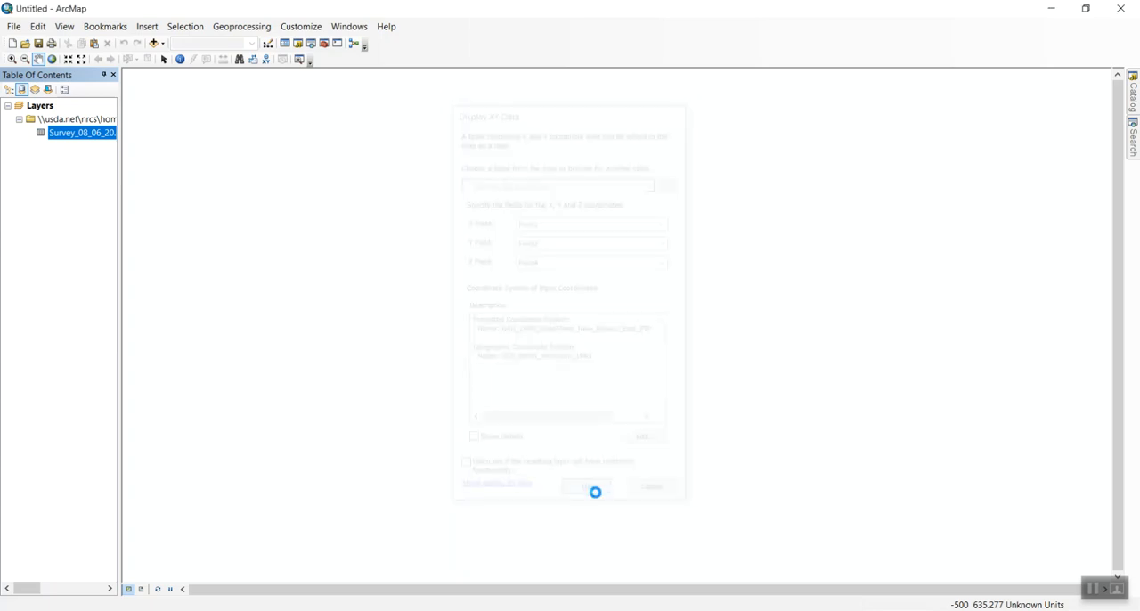
pyautogui.click(595, 486)
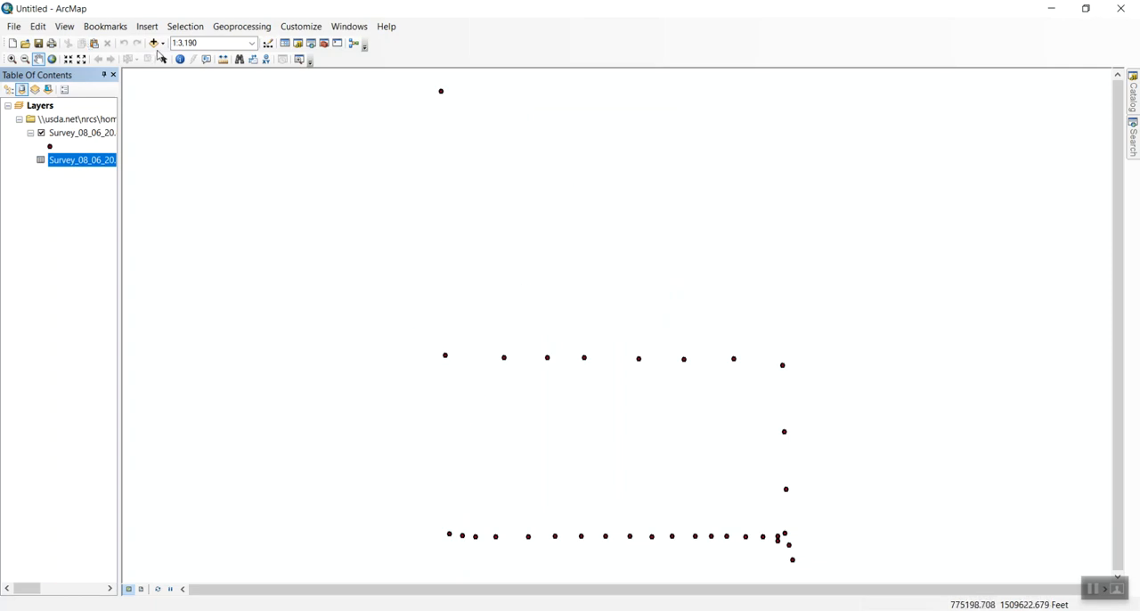
pyautogui.moveTo(153, 42)
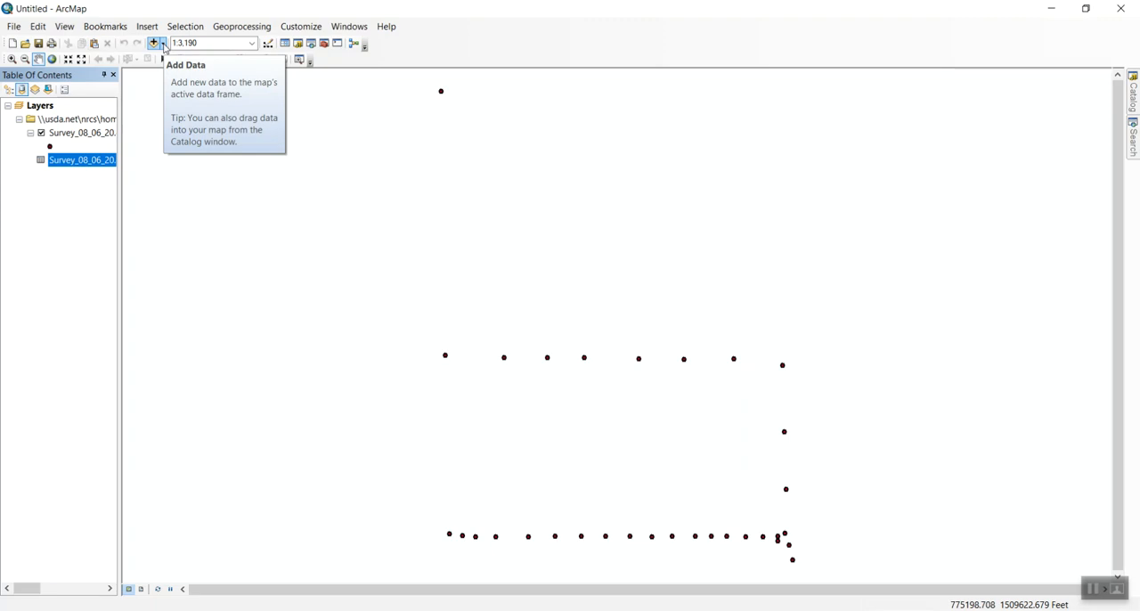
# Add the Imagery basemap via Add Data > Add Basemap.
pyautogui.click(162, 43)
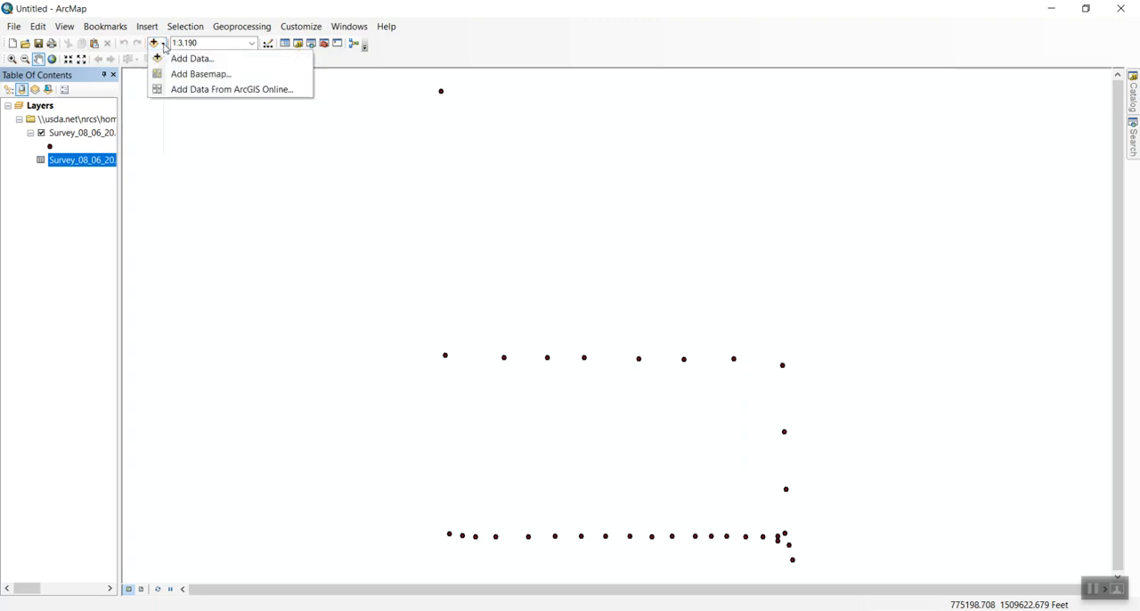
pyautogui.moveTo(200, 74)
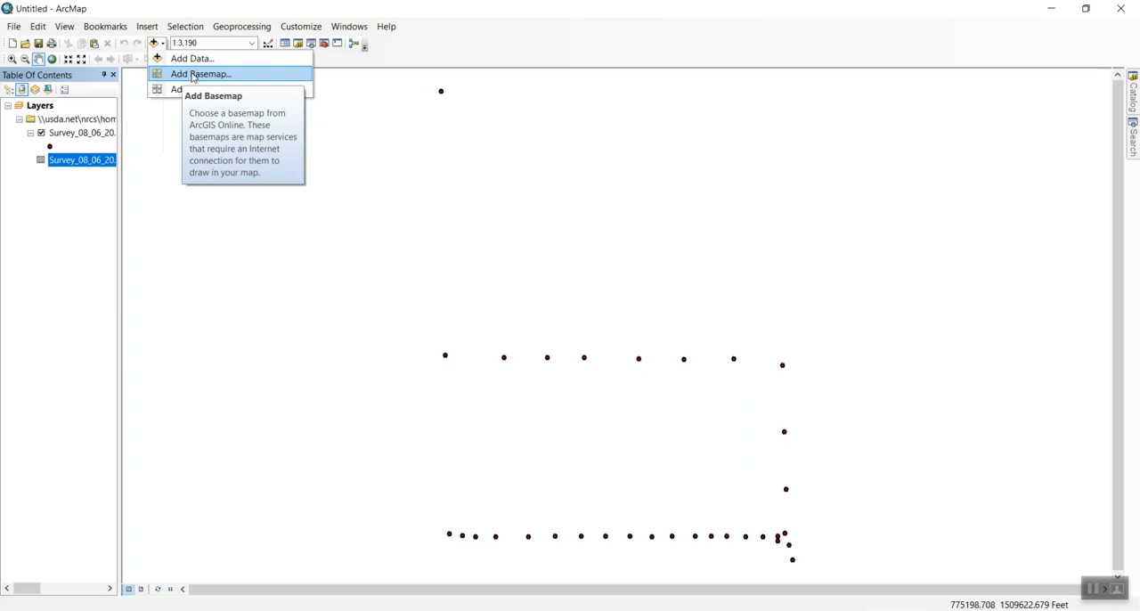
pyautogui.click(200, 74)
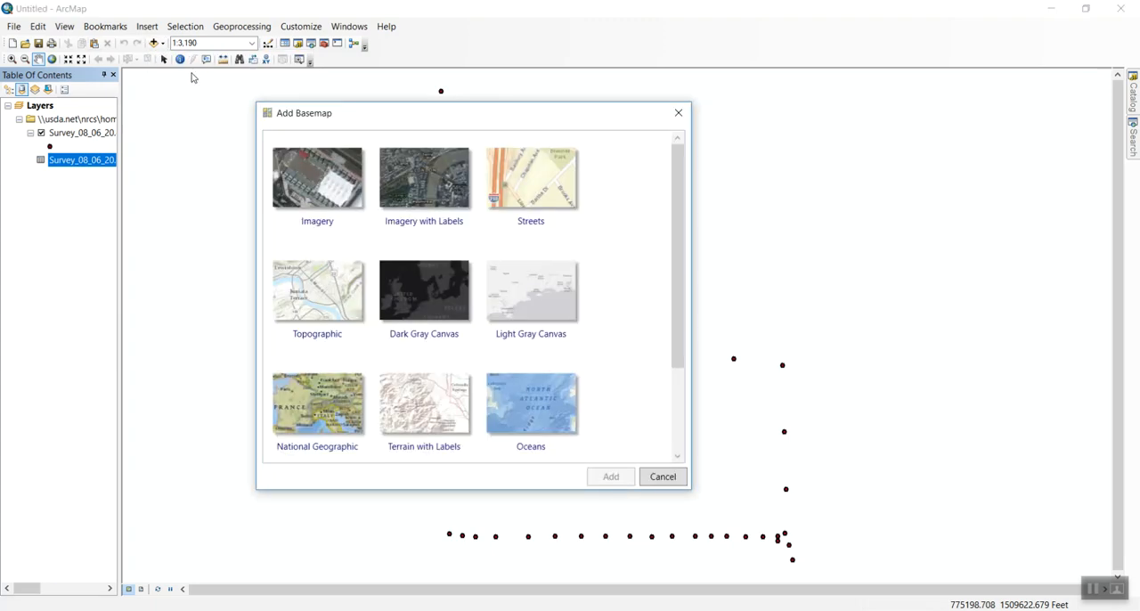
pyautogui.click(317, 178)
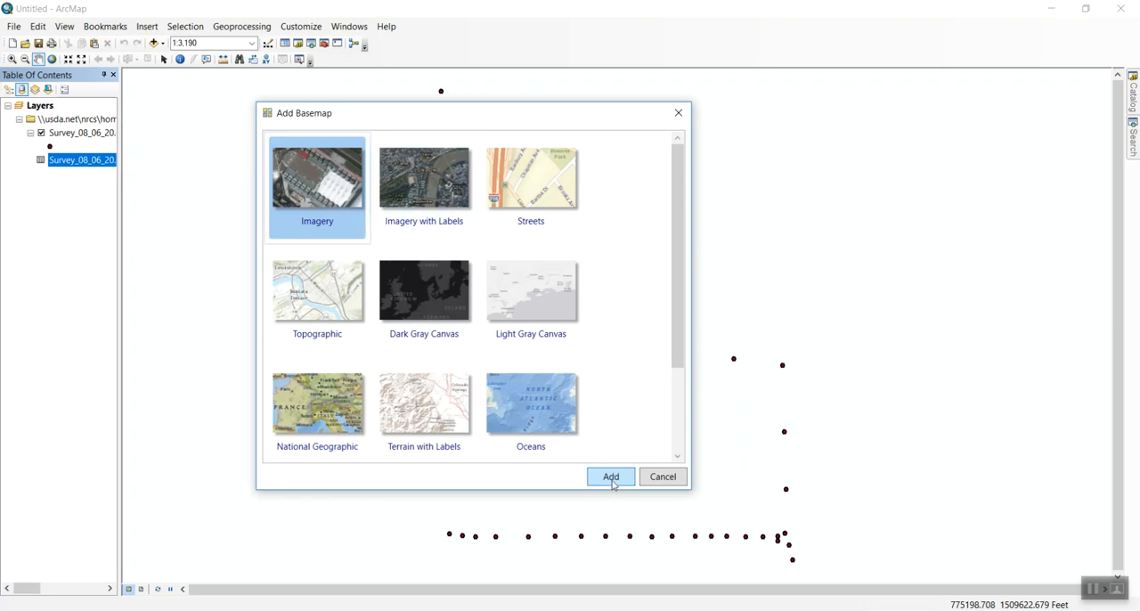
pyautogui.click(610, 477)
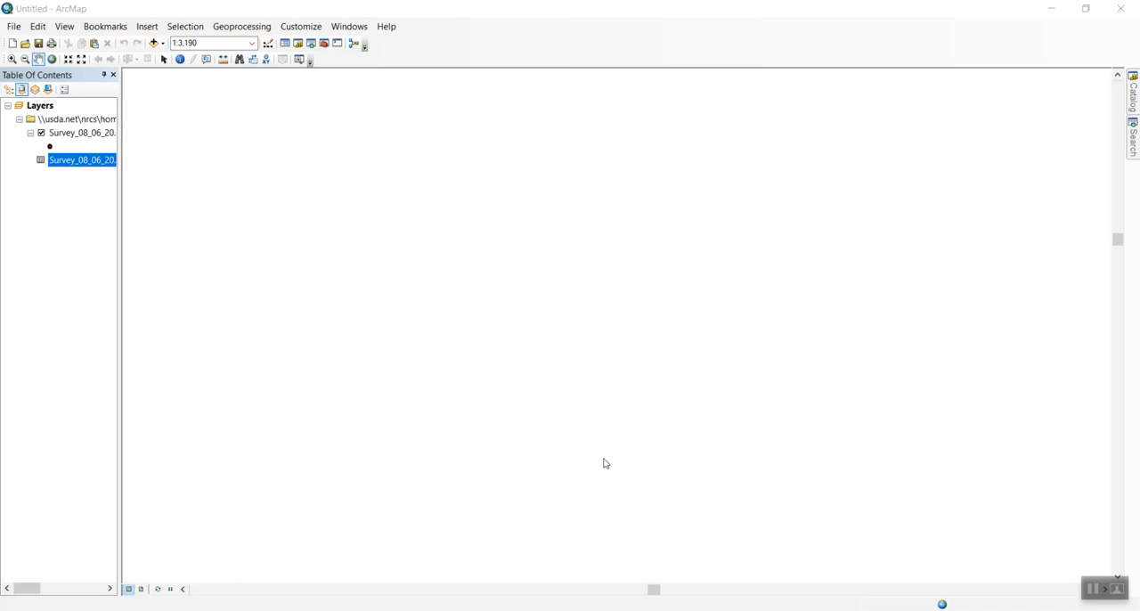
pyautogui.moveTo(1069, 570)
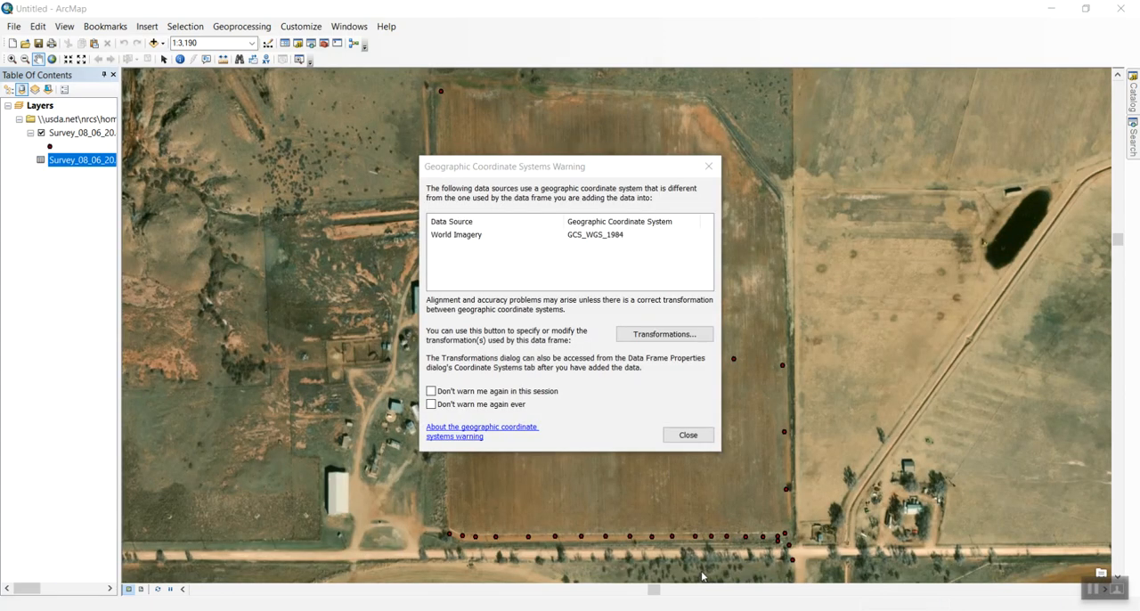
pyautogui.moveTo(411, 545)
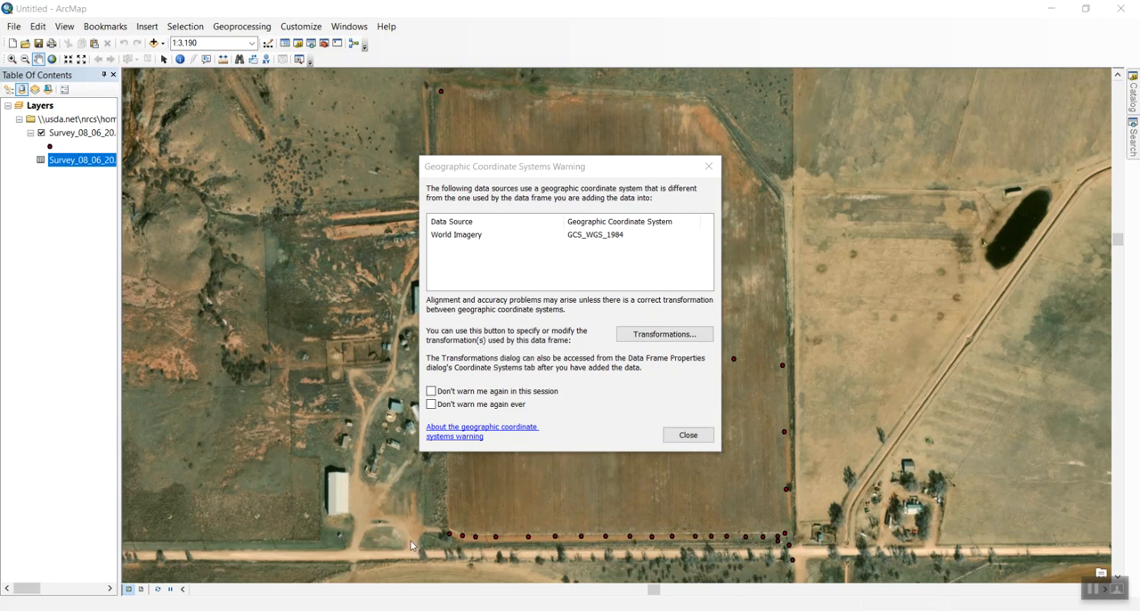
pyautogui.moveTo(591, 94)
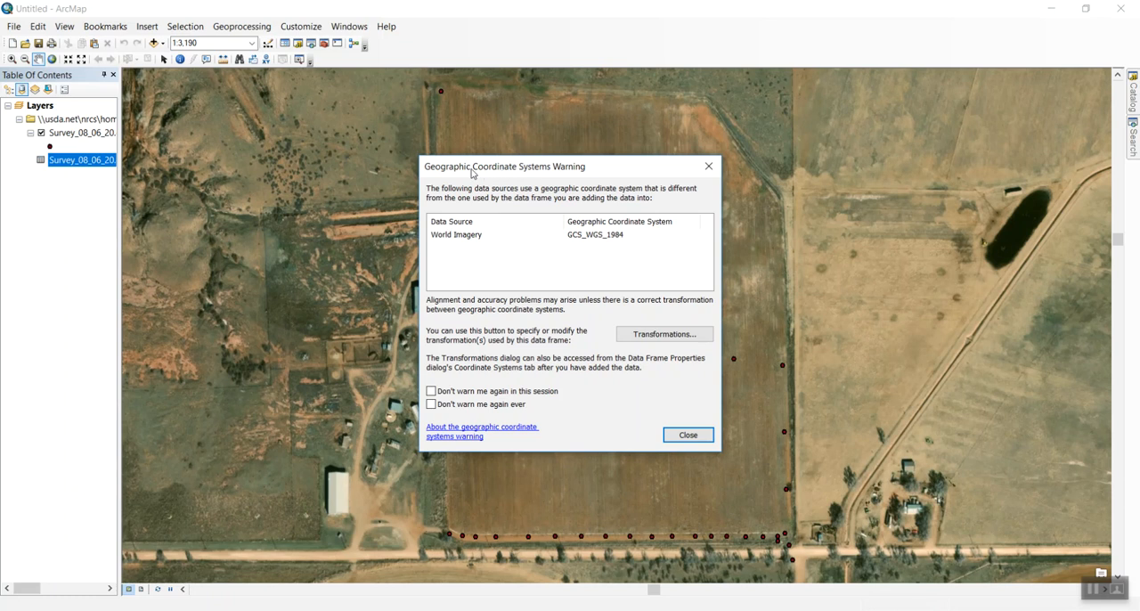
pyautogui.moveTo(548, 182)
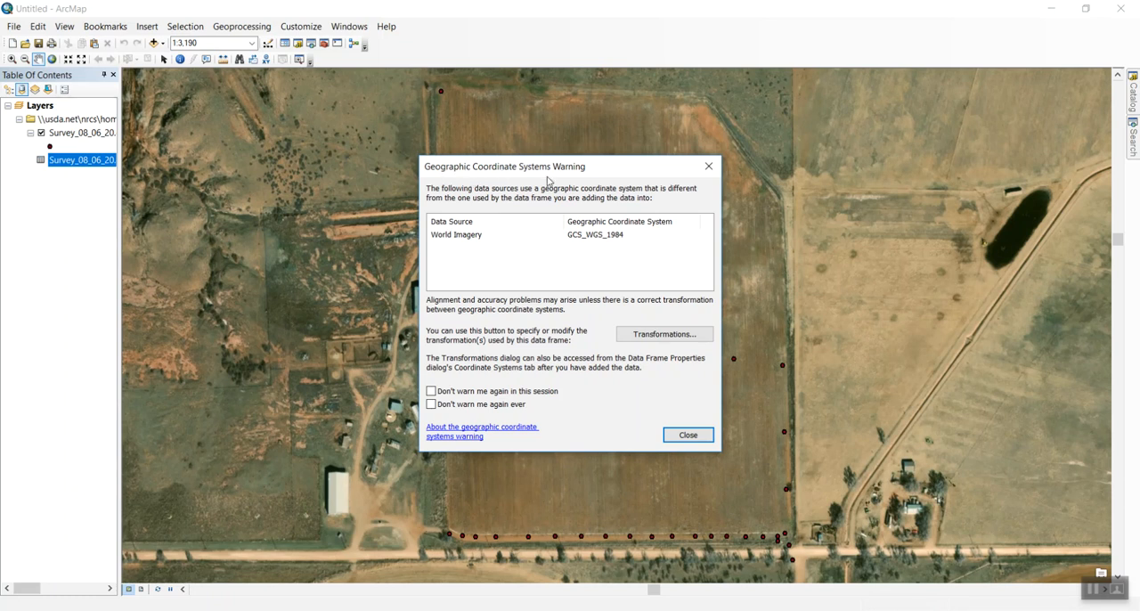
pyautogui.moveTo(437, 340)
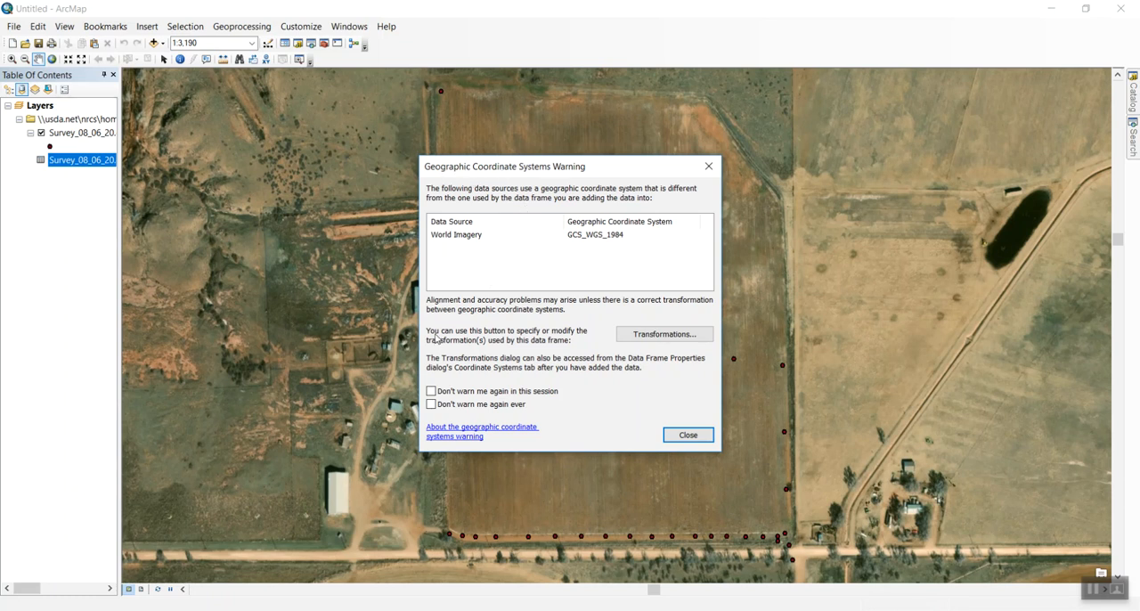
pyautogui.moveTo(581, 236)
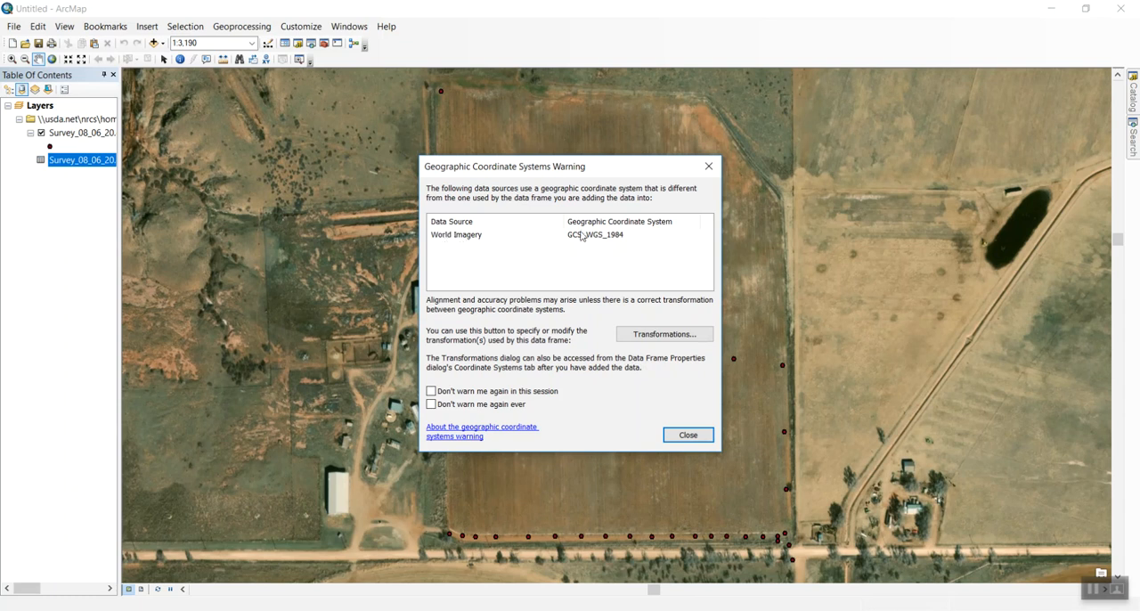
pyautogui.moveTo(581, 241)
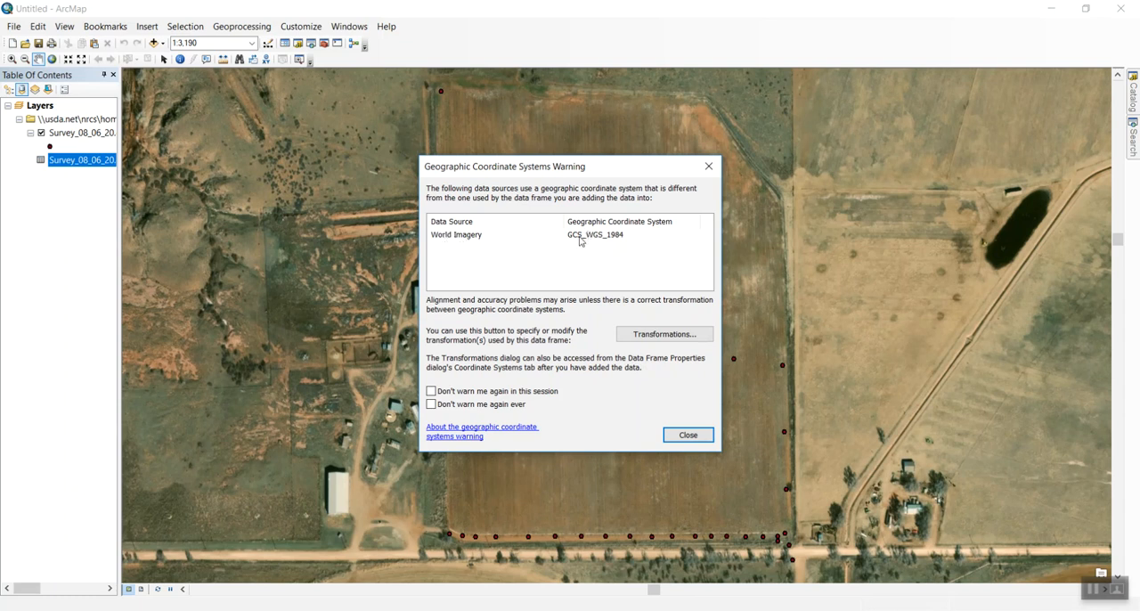
pyautogui.moveTo(603, 252)
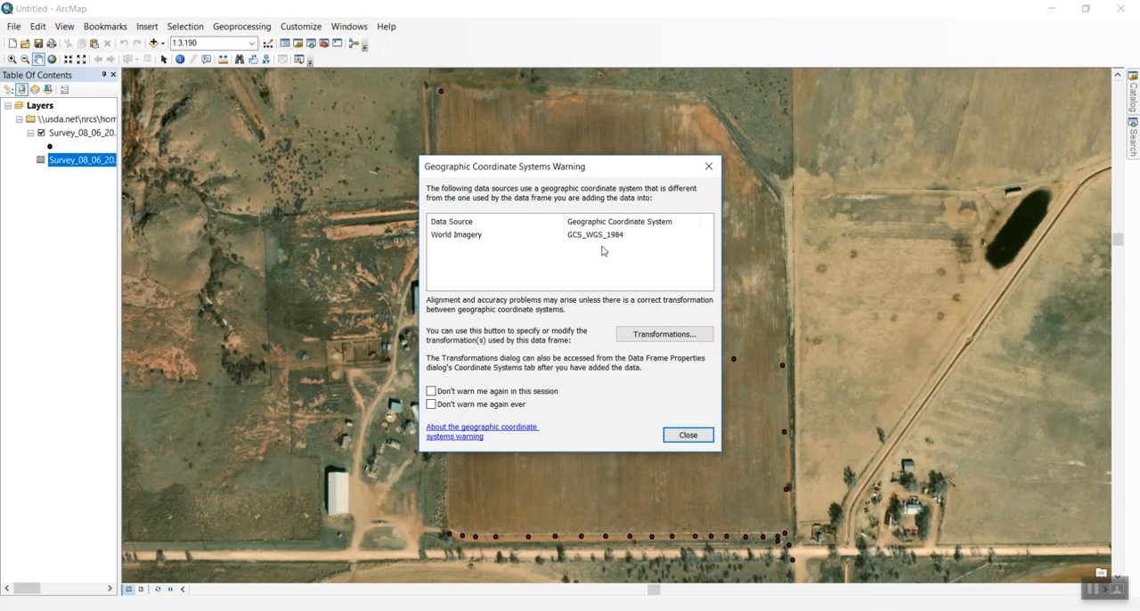
pyautogui.moveTo(519, 260)
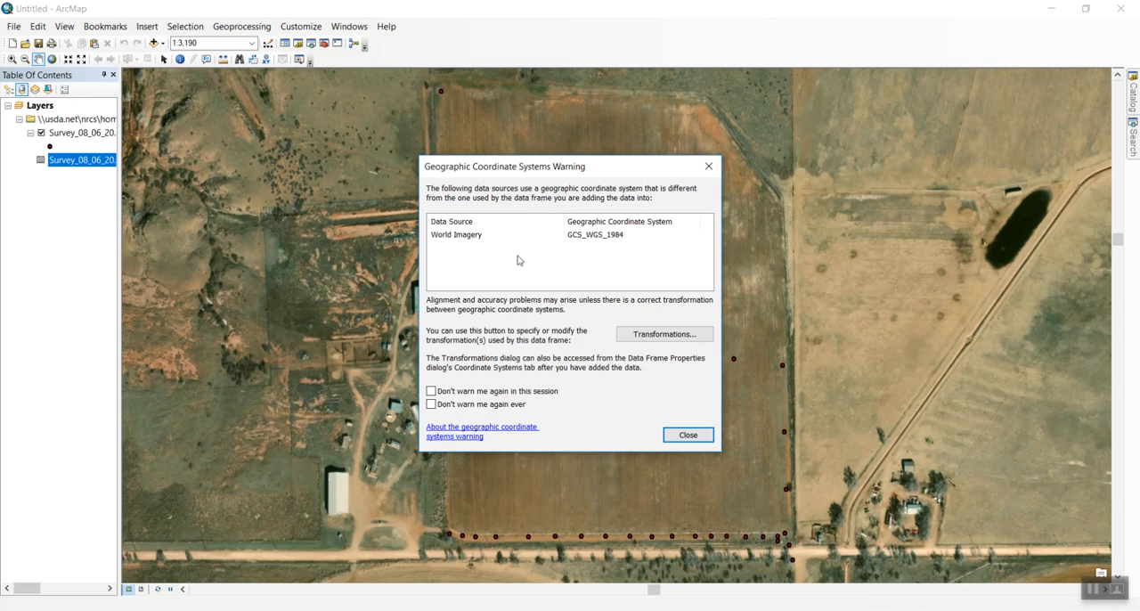
pyautogui.moveTo(450, 307)
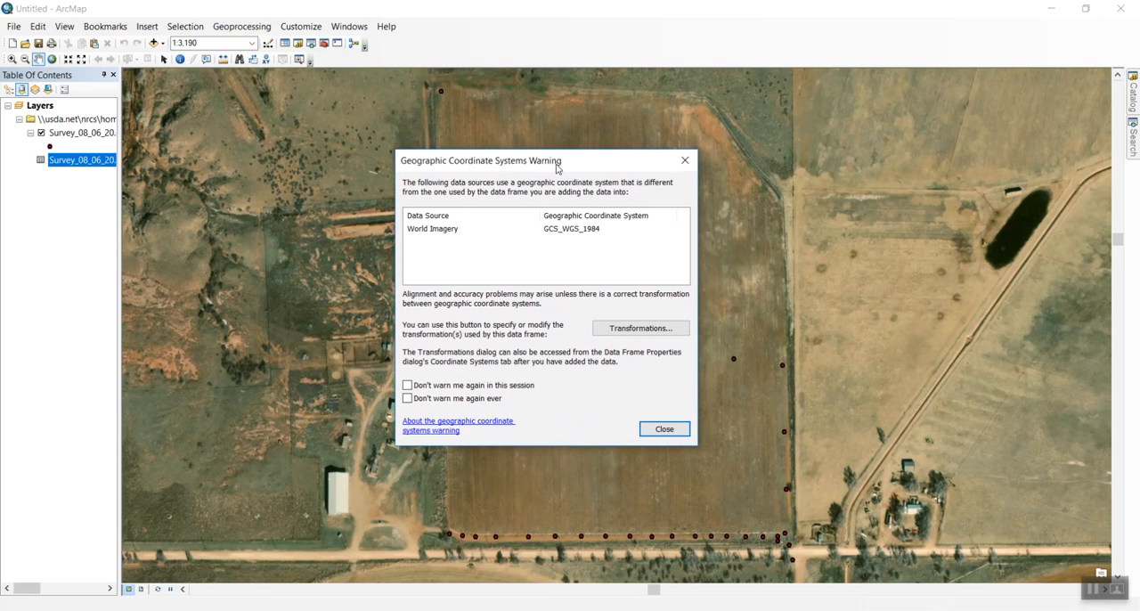
# Move the Geographic Coordinate Systems Warning aside and close it so World Imagery draws.
pyautogui.moveTo(547, 161); pyautogui.dragTo(439, 145)
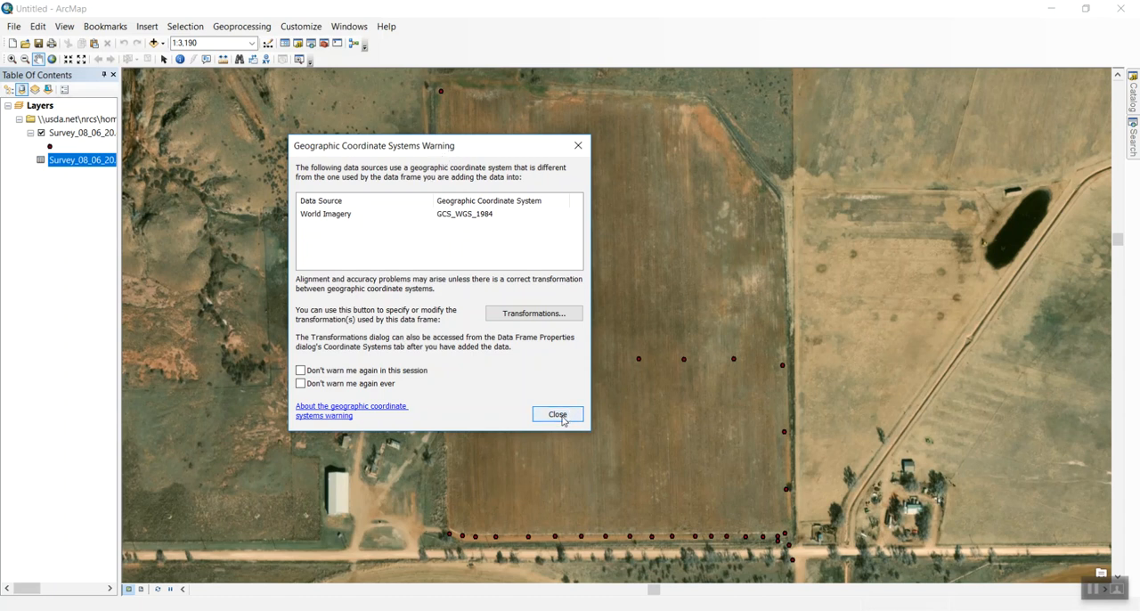
pyautogui.click(556, 414)
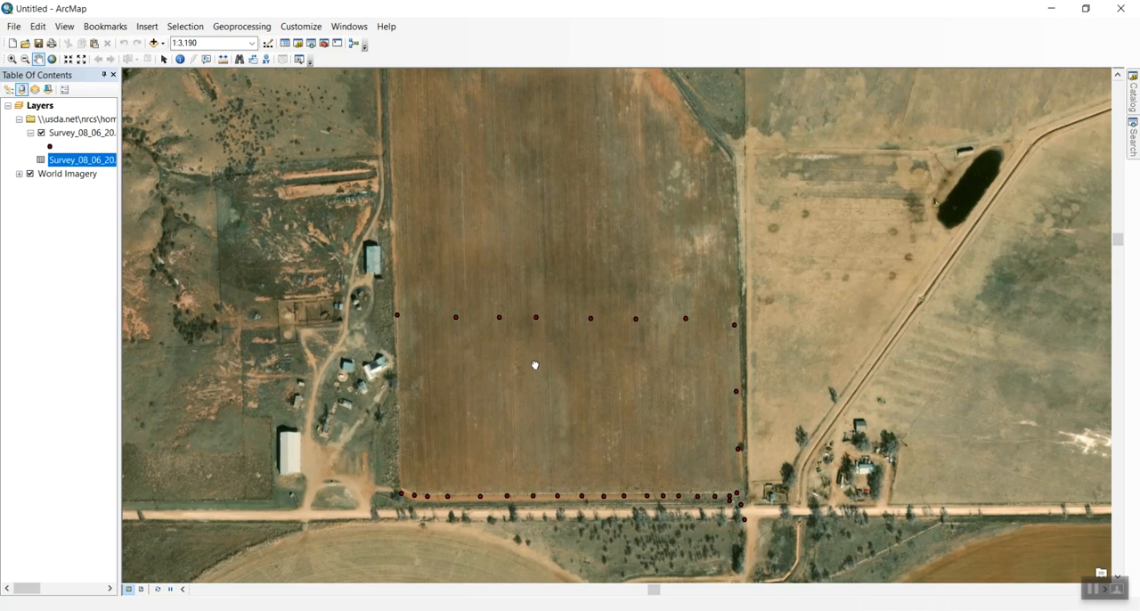
# Pan the map to show the fields south of the survey points at 1:4,000.
pyautogui.moveTo(535, 365); pyautogui.dragTo(533, 149)
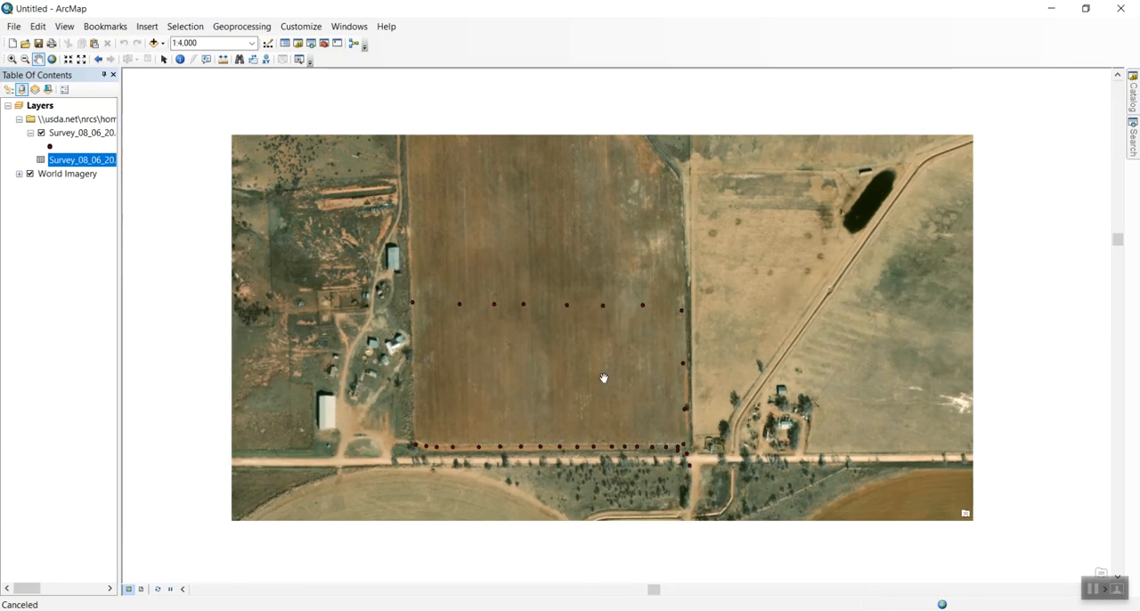
pyautogui.moveTo(601, 381)
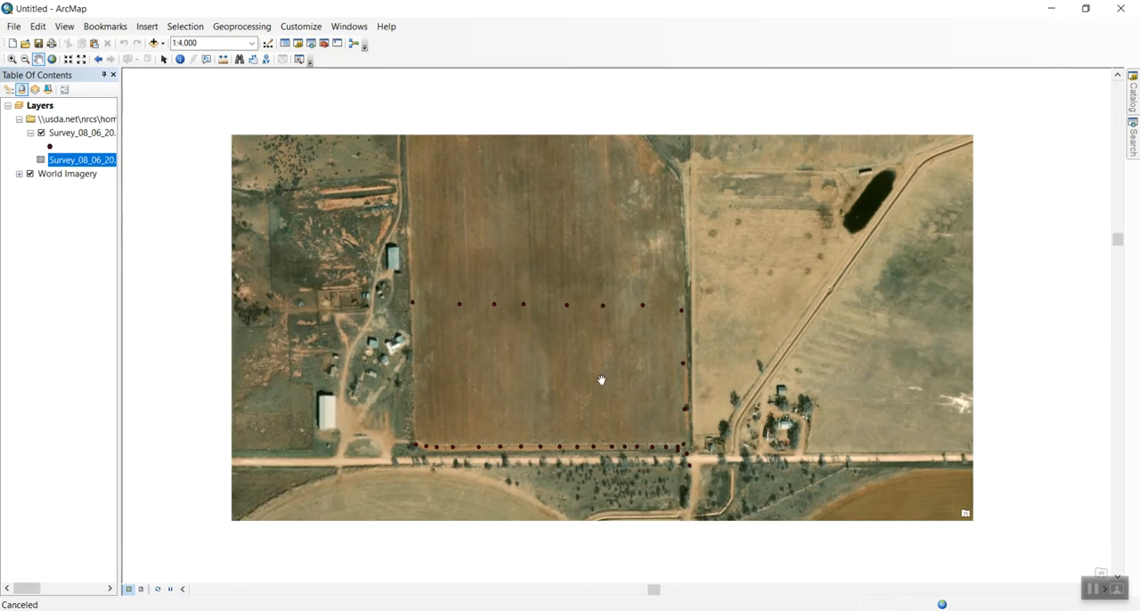
pyautogui.moveTo(105, 200)
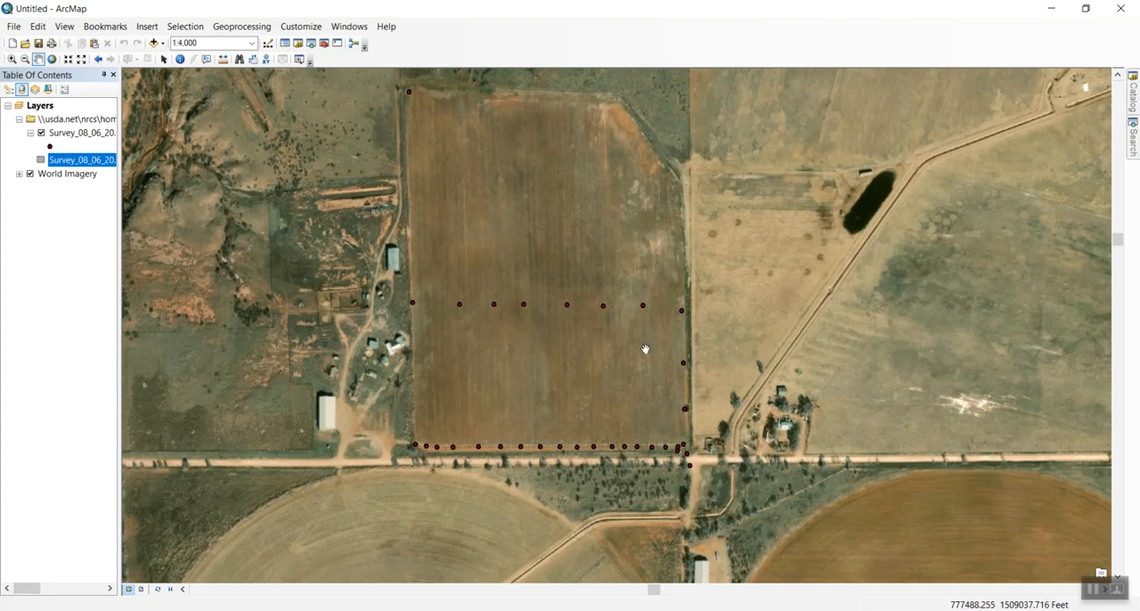
pyautogui.moveTo(401, 278)
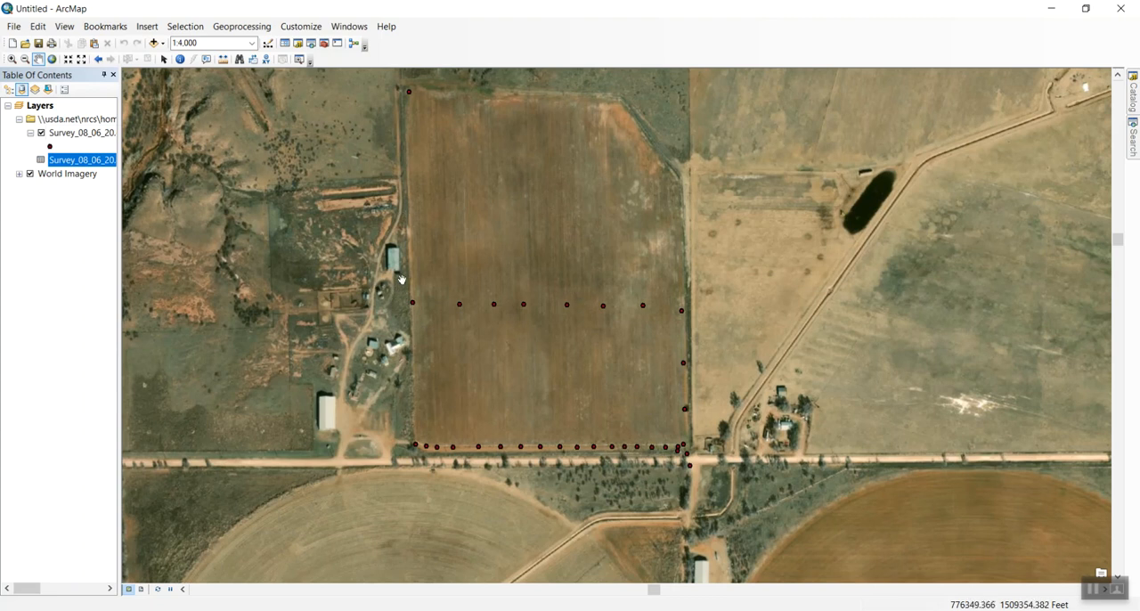